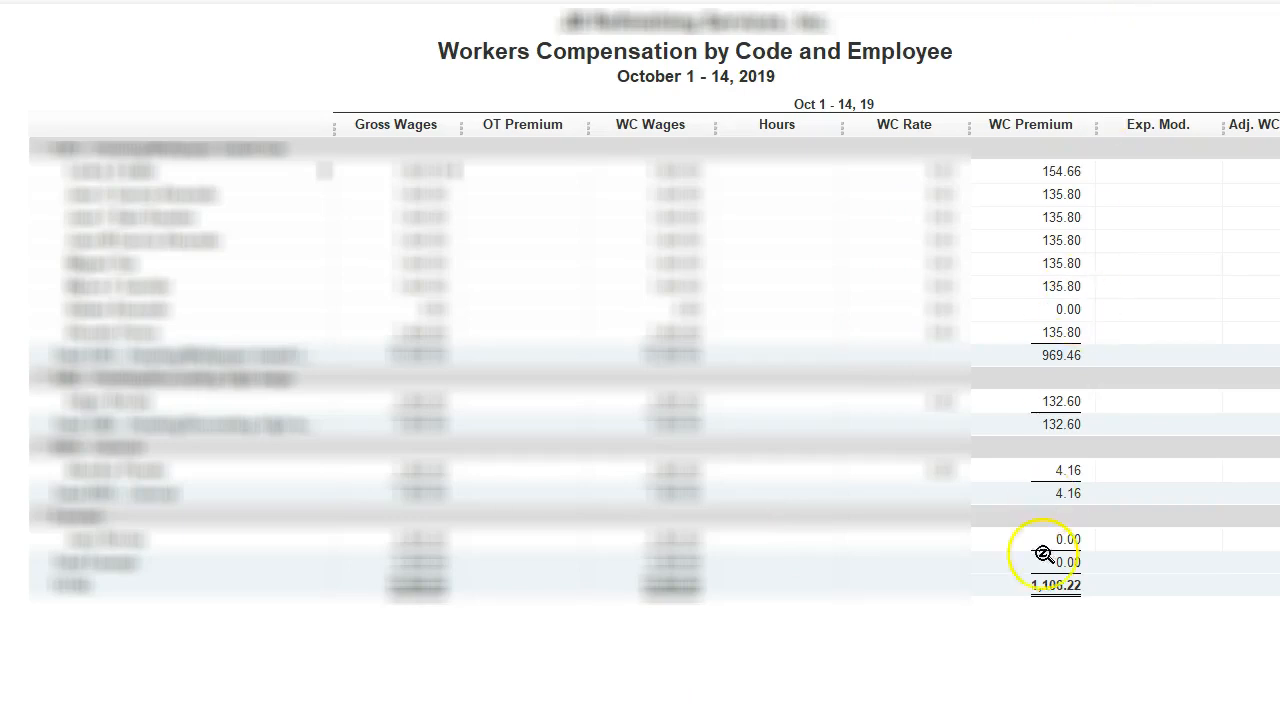
{"action": "mouse_move", "coordinate": [1048, 570]}
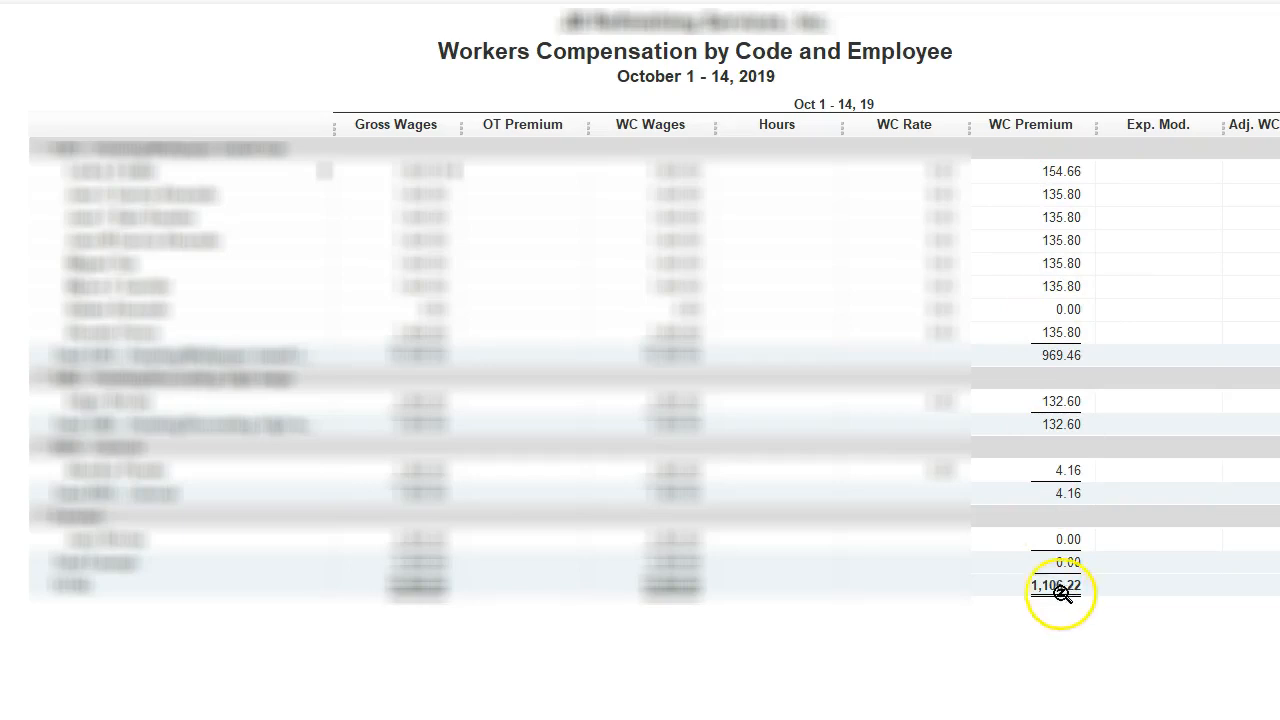
{"action": "mouse_move", "coordinate": [696, 140]}
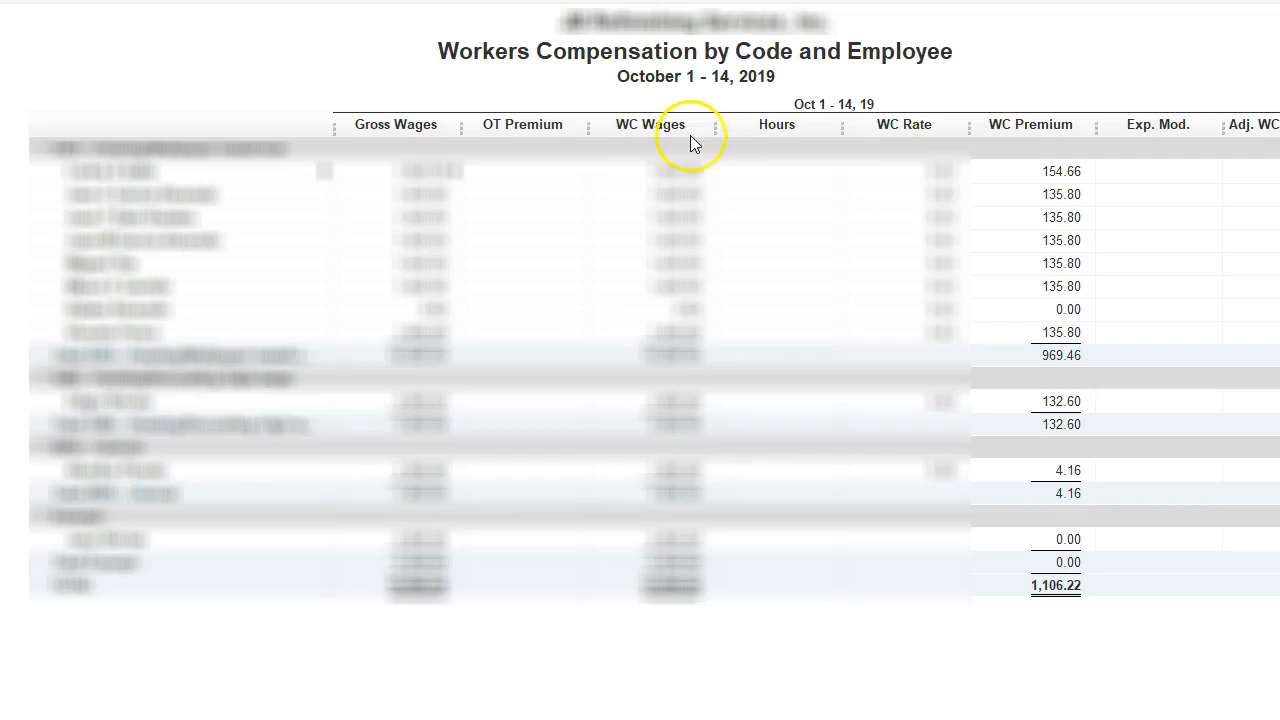
{"action": "mouse_move", "coordinate": [696, 172]}
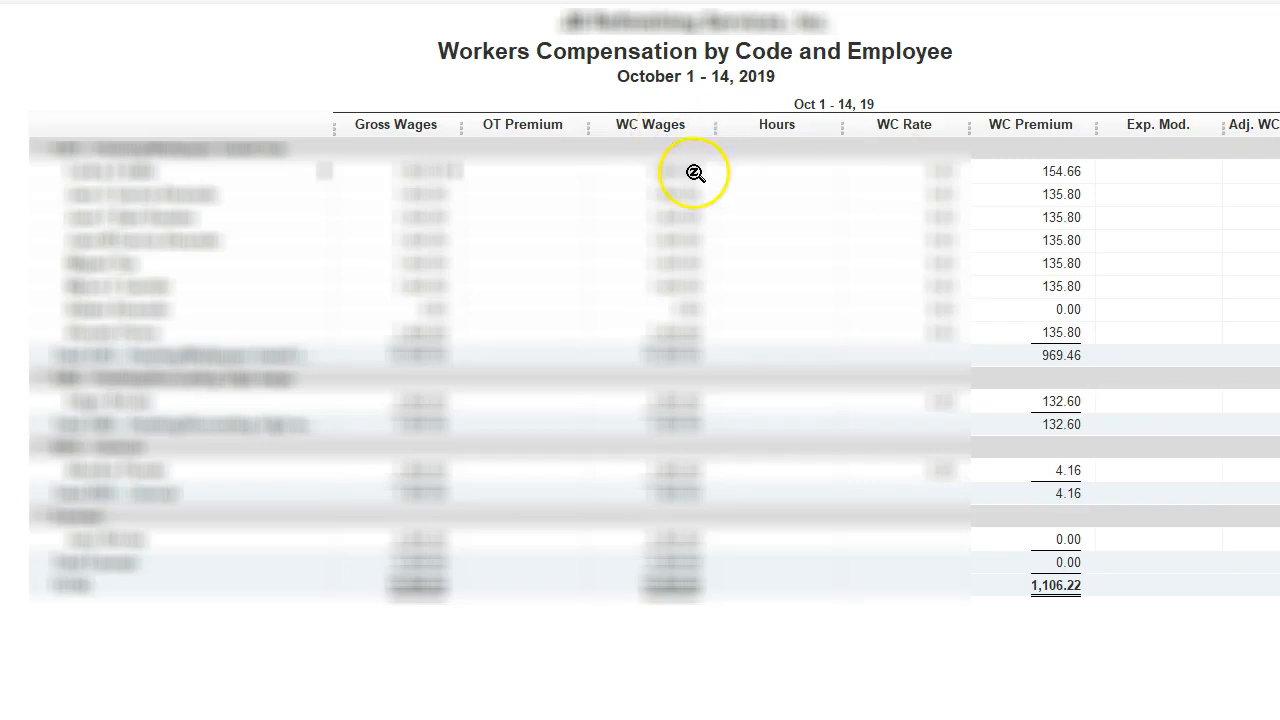
{"action": "mouse_move", "coordinate": [576, 552]}
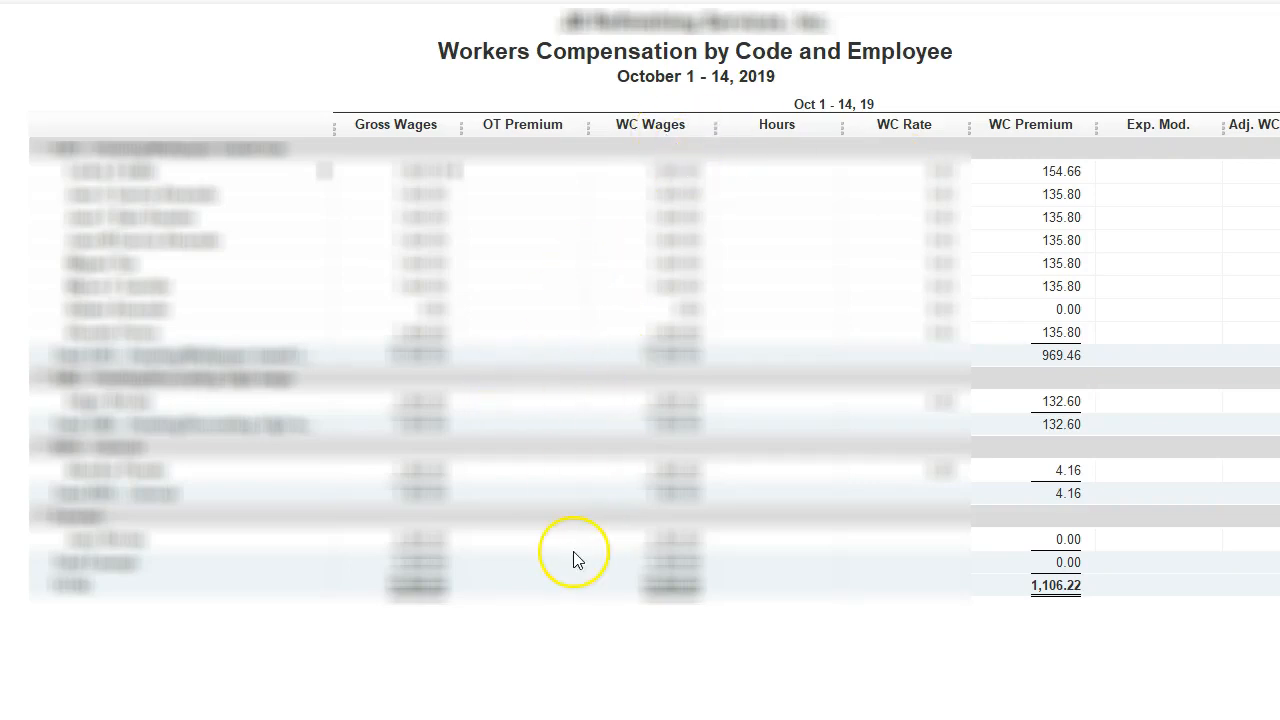
{"action": "mouse_move", "coordinate": [916, 432]}
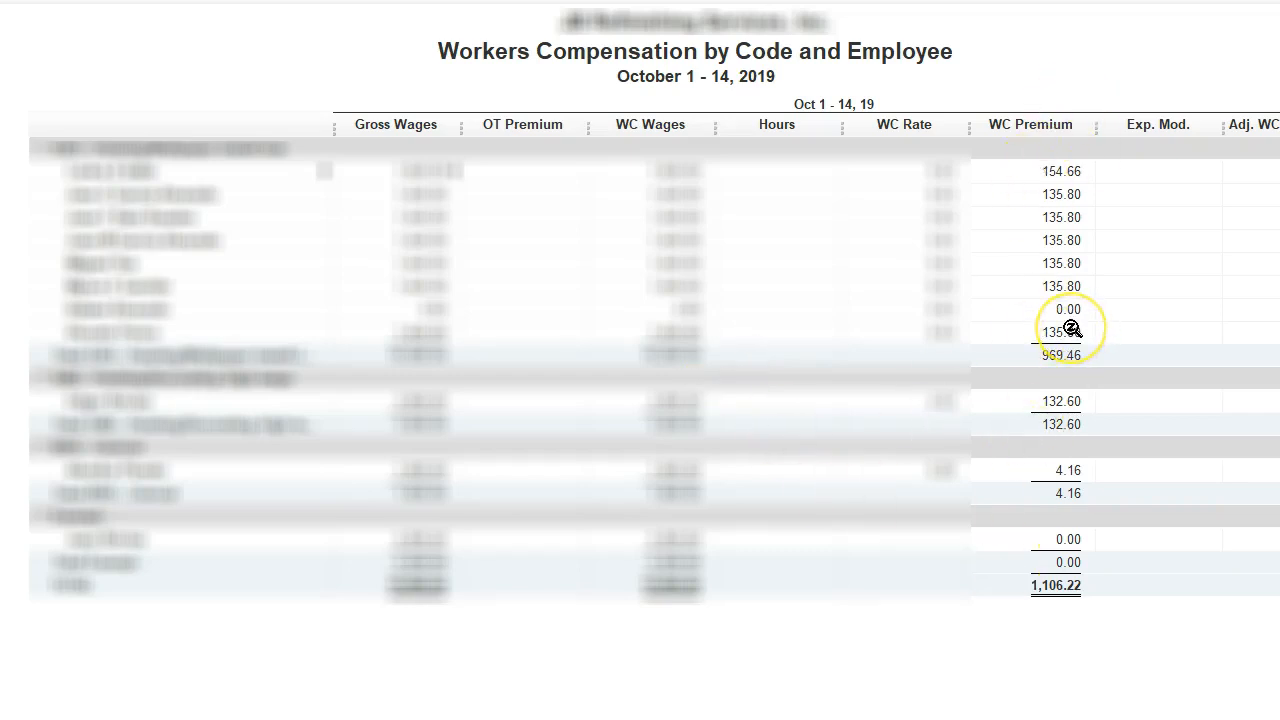
{"action": "mouse_move", "coordinate": [916, 204]}
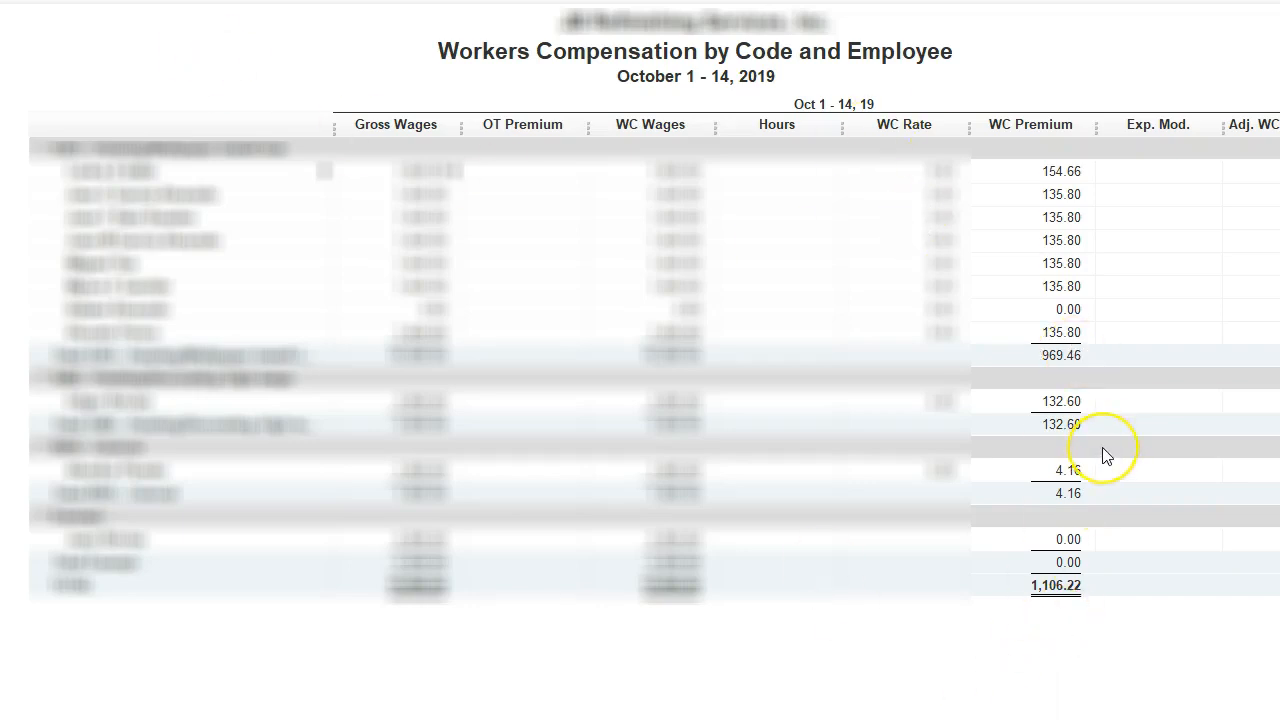
{"action": "mouse_move", "coordinate": [1104, 456]}
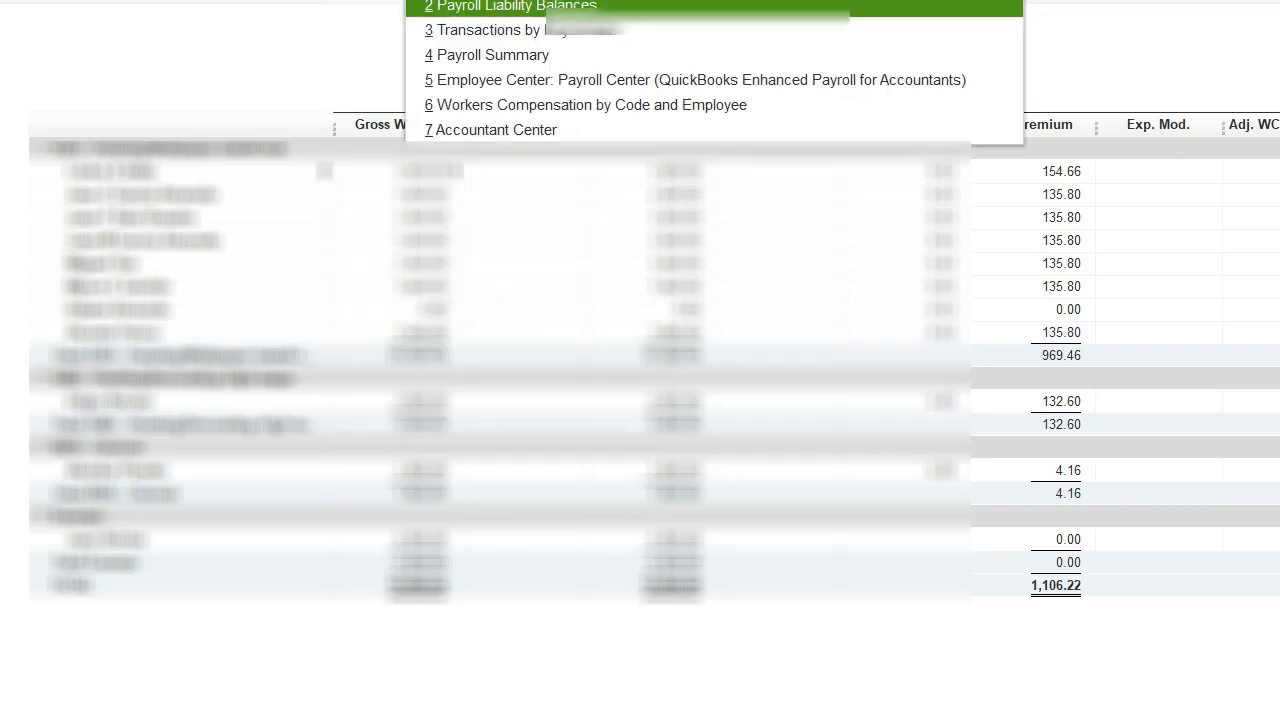
Bring up the Payroll Liability Balances report with Workers Compensation at 1,741.57
{"action": "left_click", "coordinate": [512, 6]}
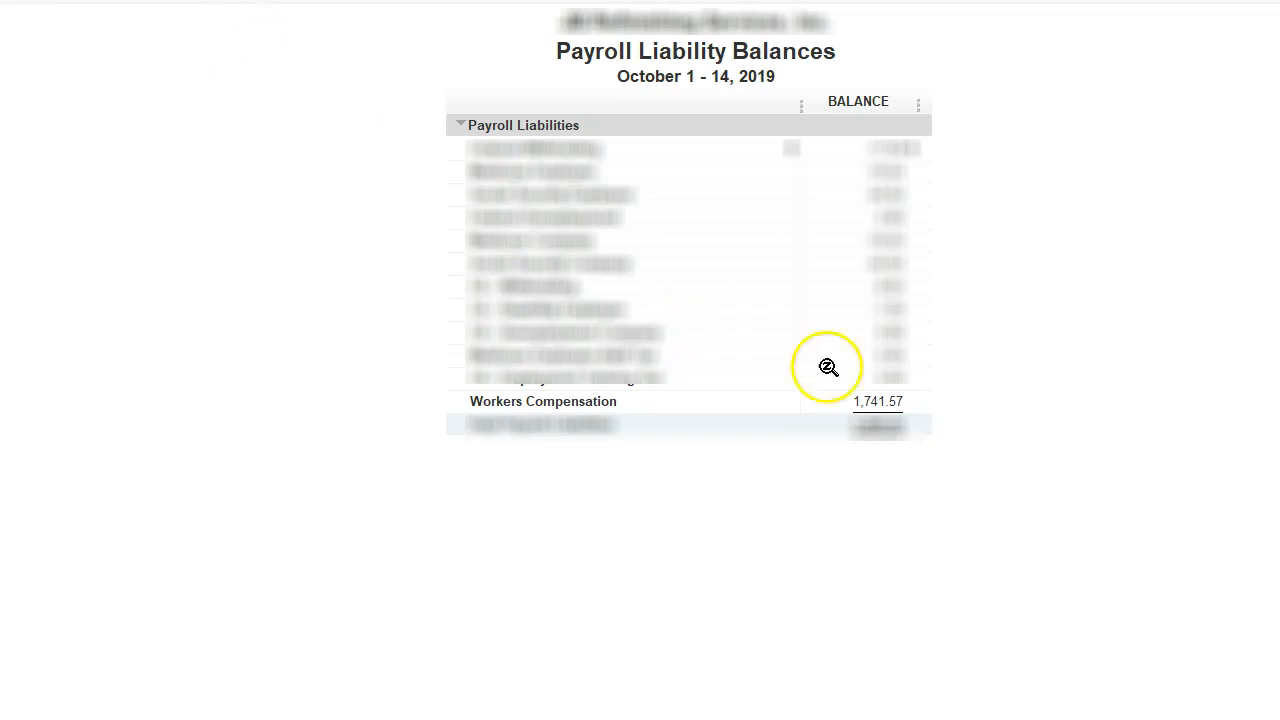
{"action": "mouse_move", "coordinate": [868, 410]}
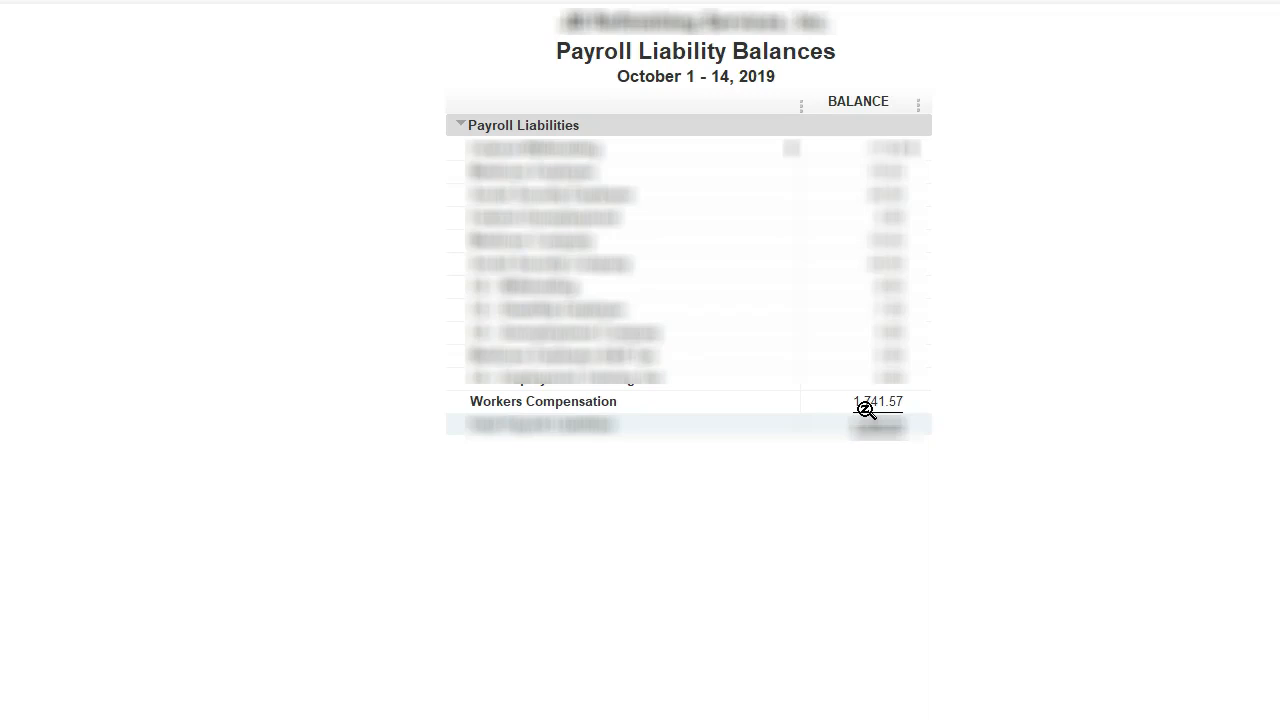
{"action": "mouse_move", "coordinate": [270, 710]}
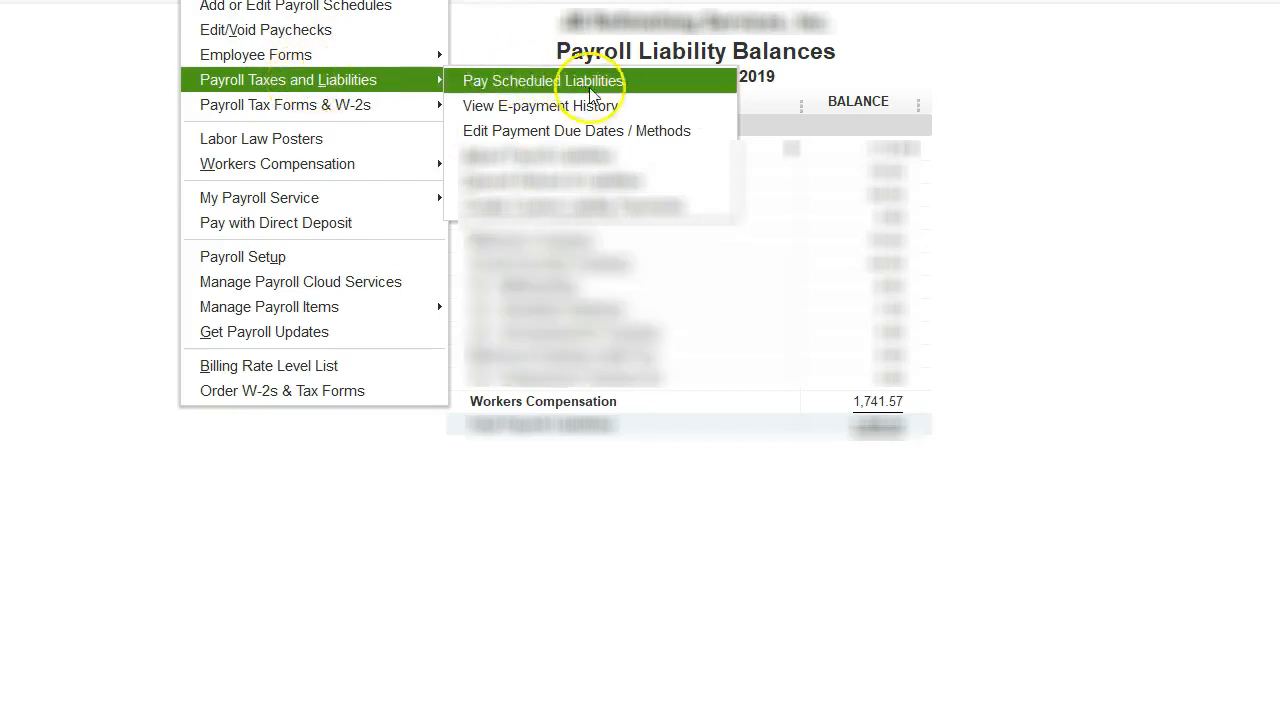
Start a new payroll liability adjustment via Adjust Payroll Liabilities
{"action": "left_click", "coordinate": [540, 80]}
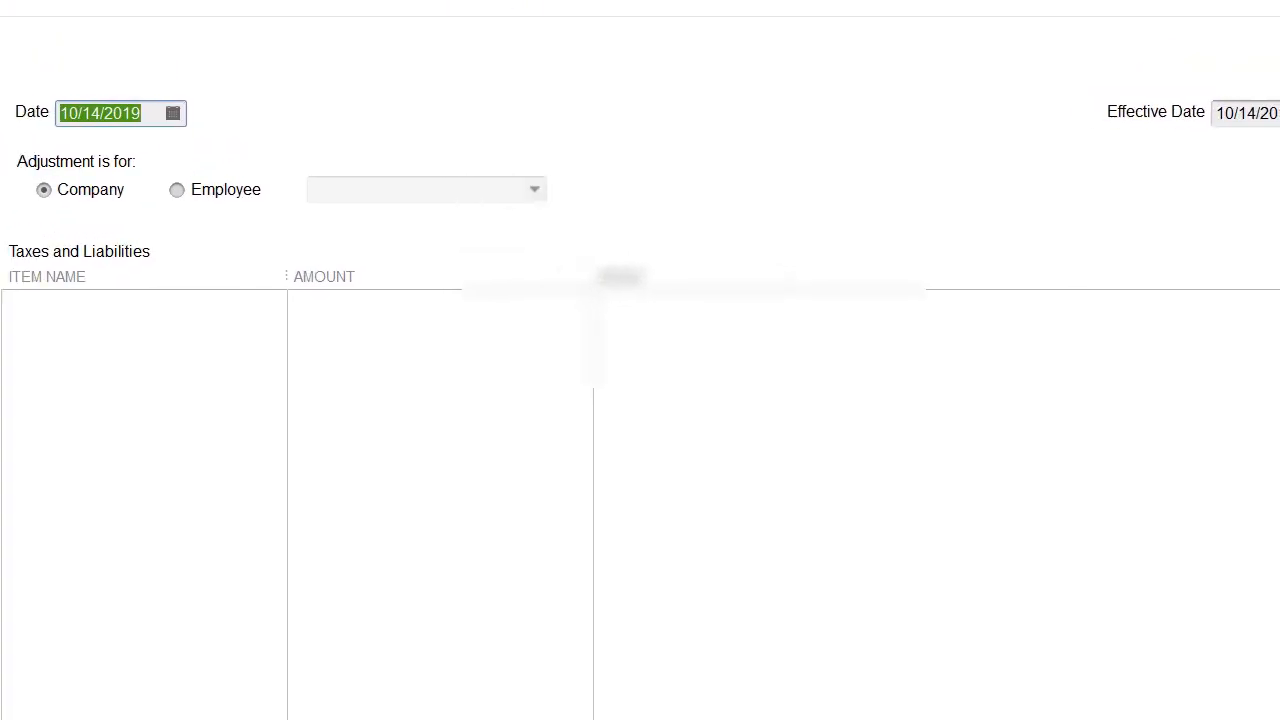
{"action": "mouse_move", "coordinate": [672, 190]}
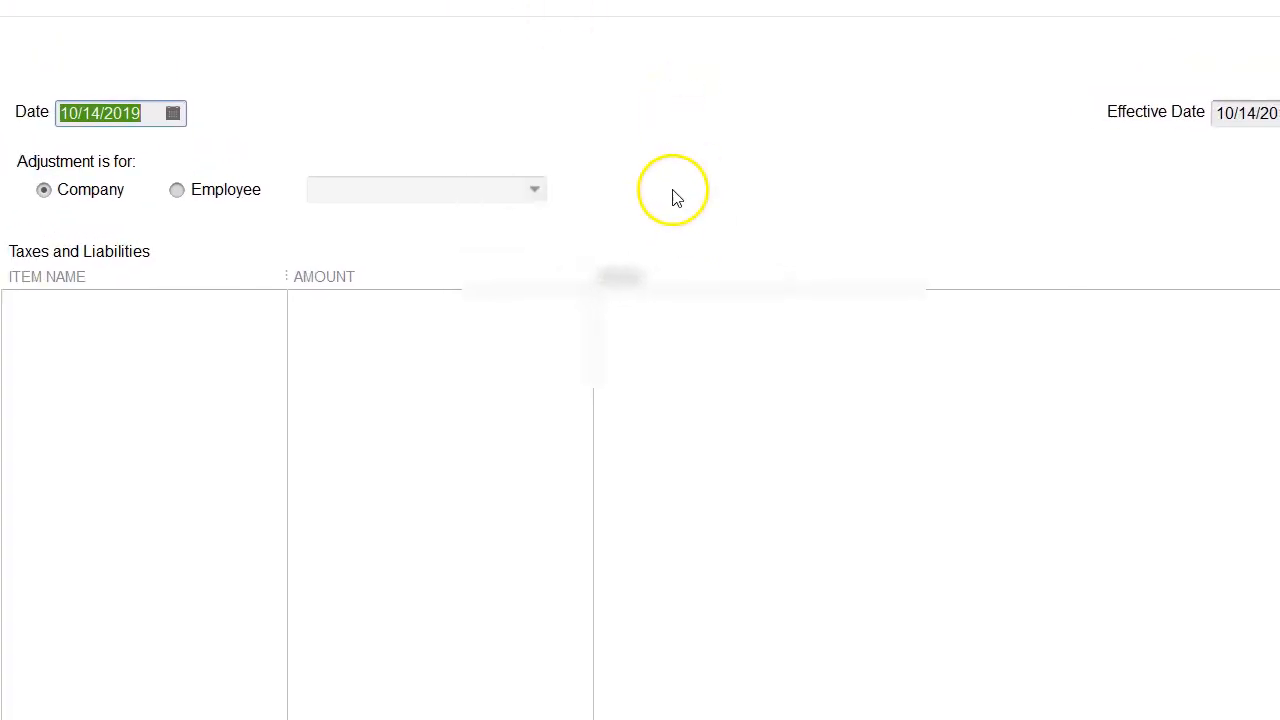
{"action": "mouse_move", "coordinate": [676, 196]}
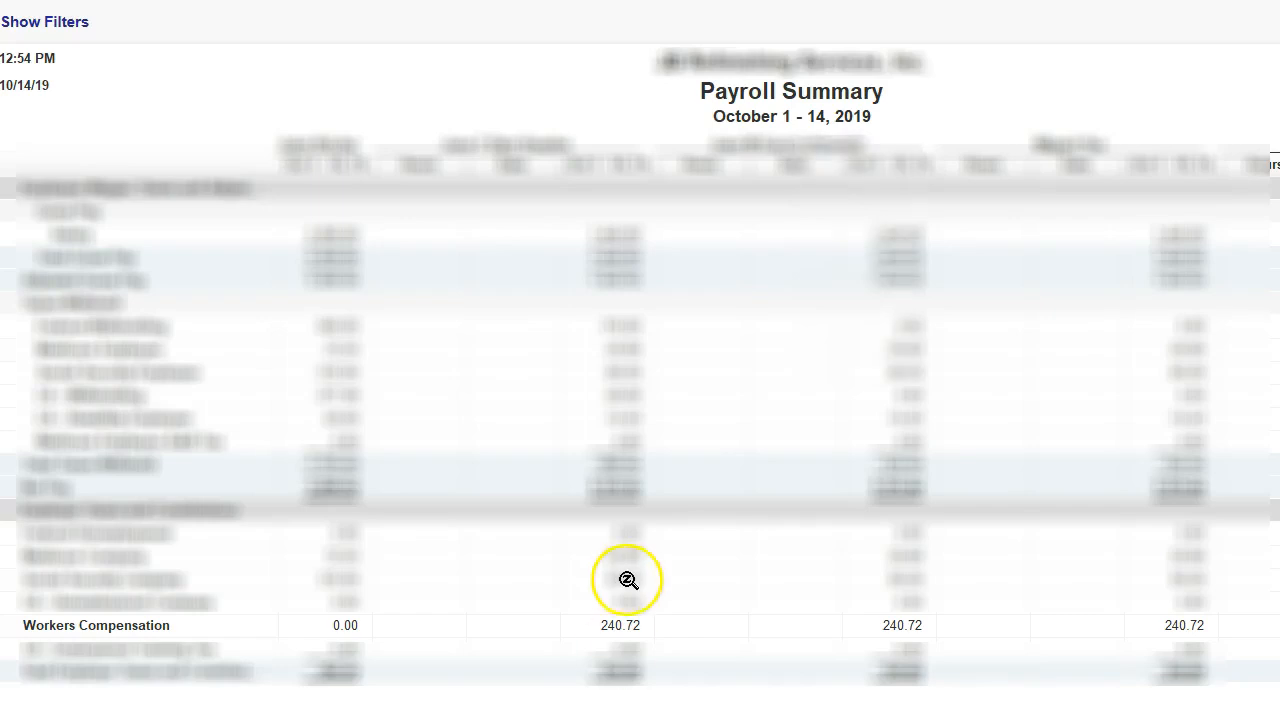
{"action": "mouse_move", "coordinate": [100, 636]}
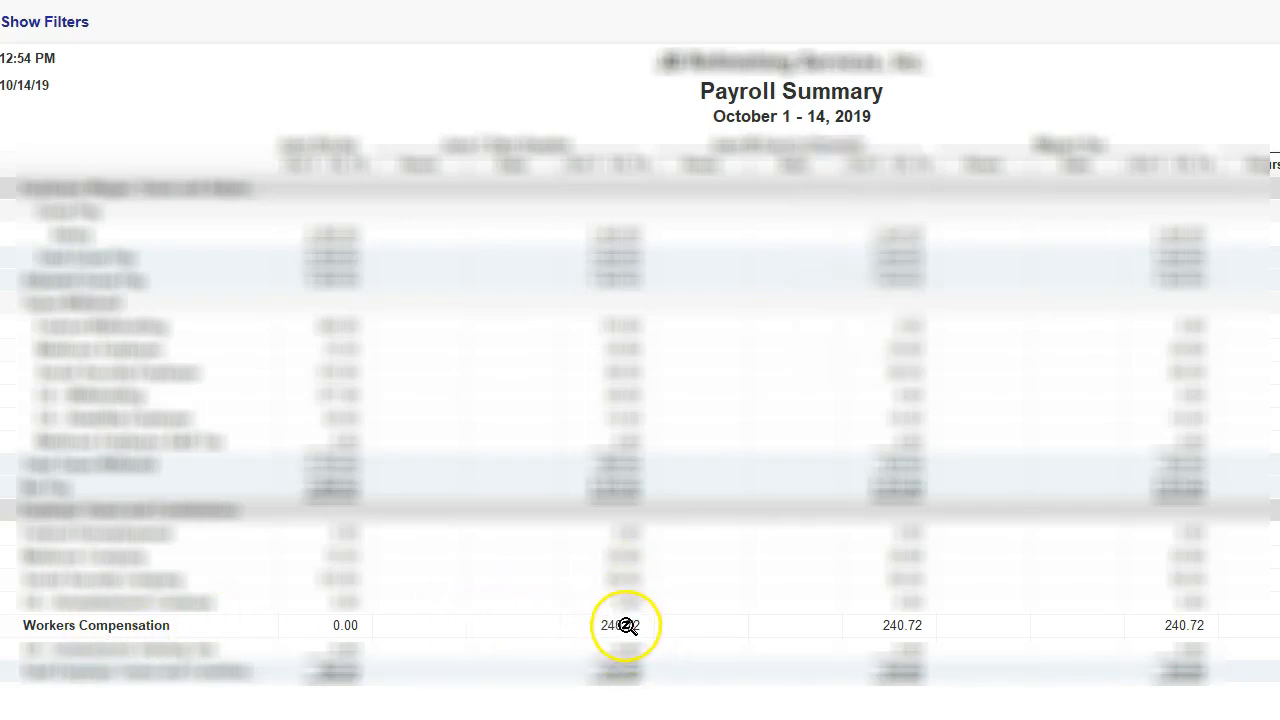
{"action": "mouse_move", "coordinate": [460, 636]}
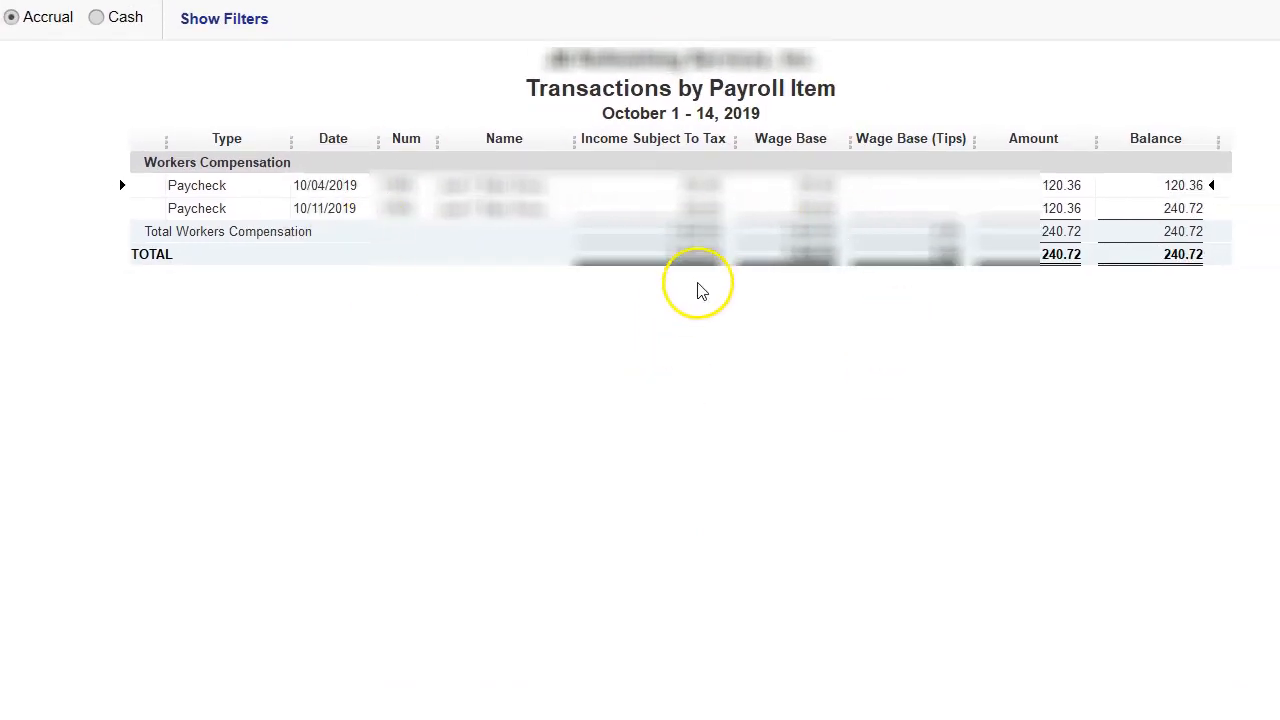
{"action": "mouse_move", "coordinate": [700, 292]}
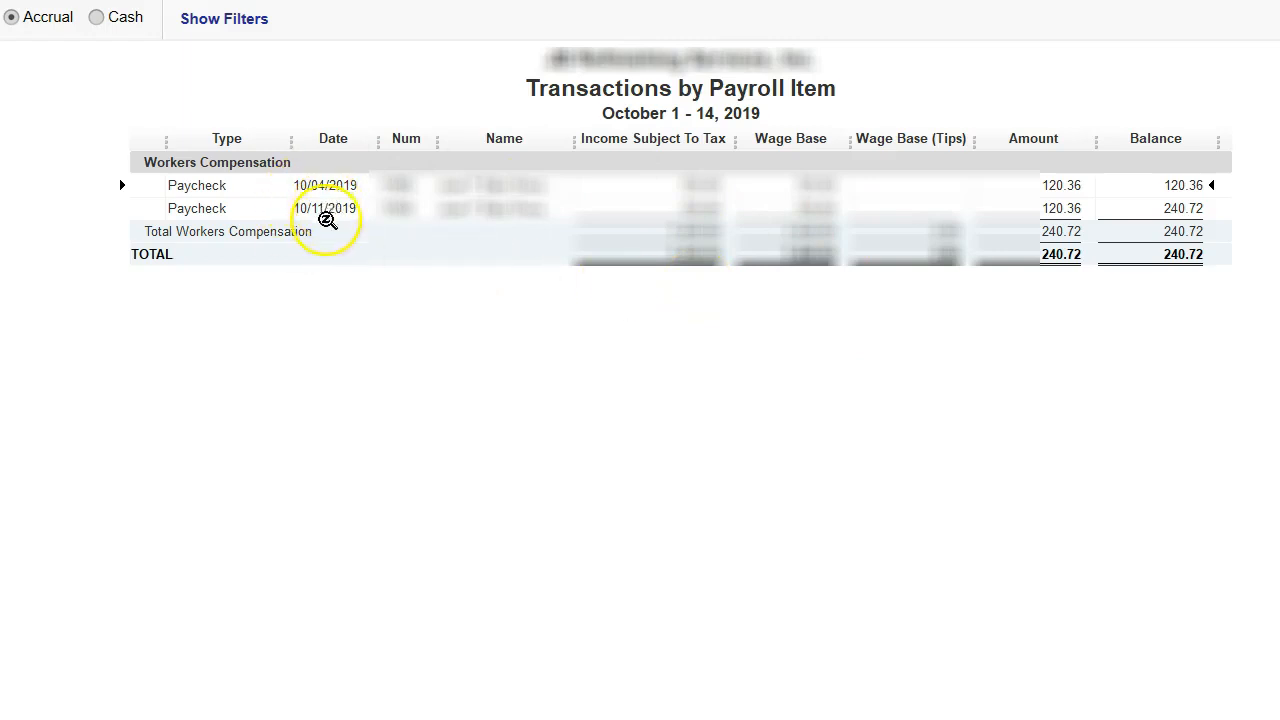
{"action": "mouse_move", "coordinate": [352, 252]}
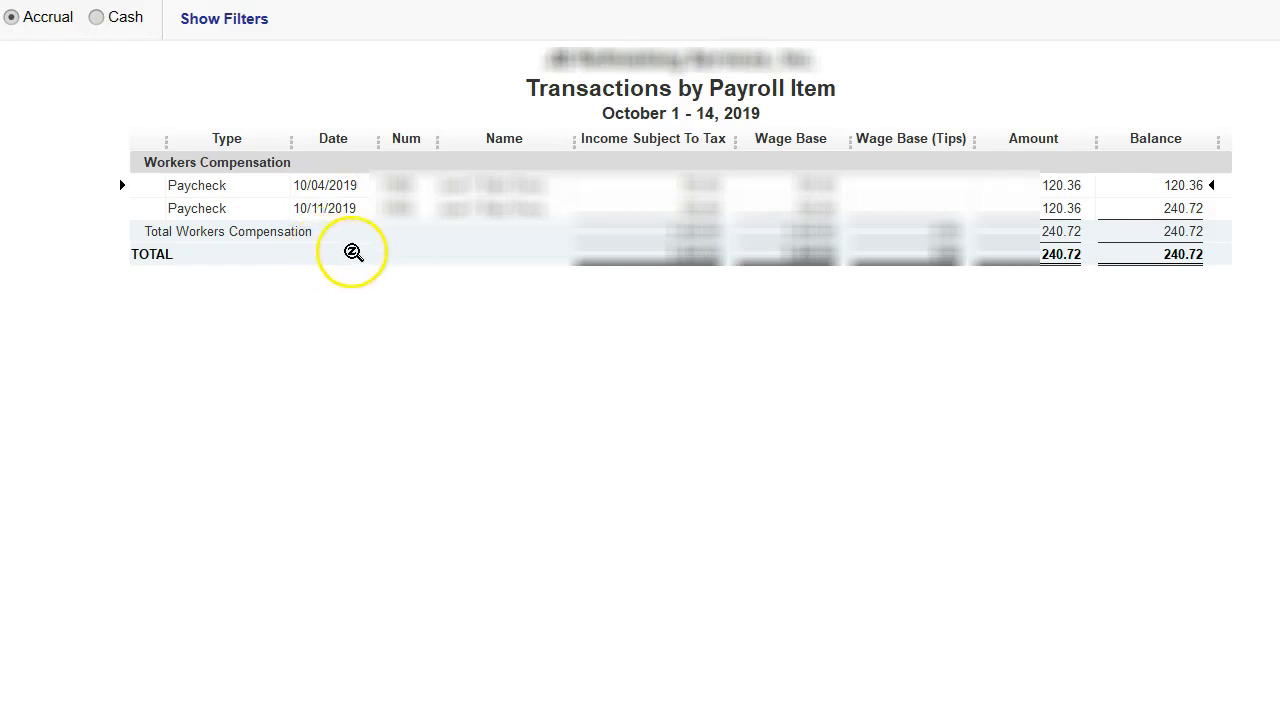
{"action": "mouse_move", "coordinate": [1200, 256]}
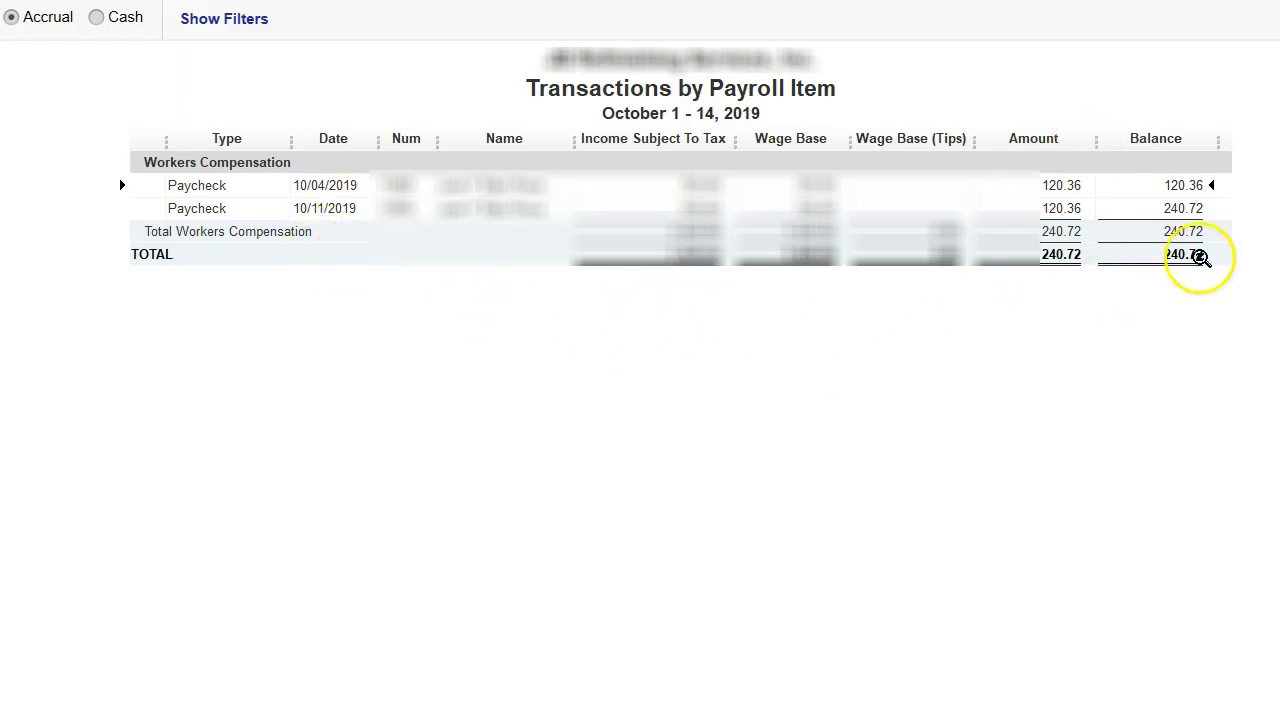
{"action": "mouse_move", "coordinate": [1036, 324]}
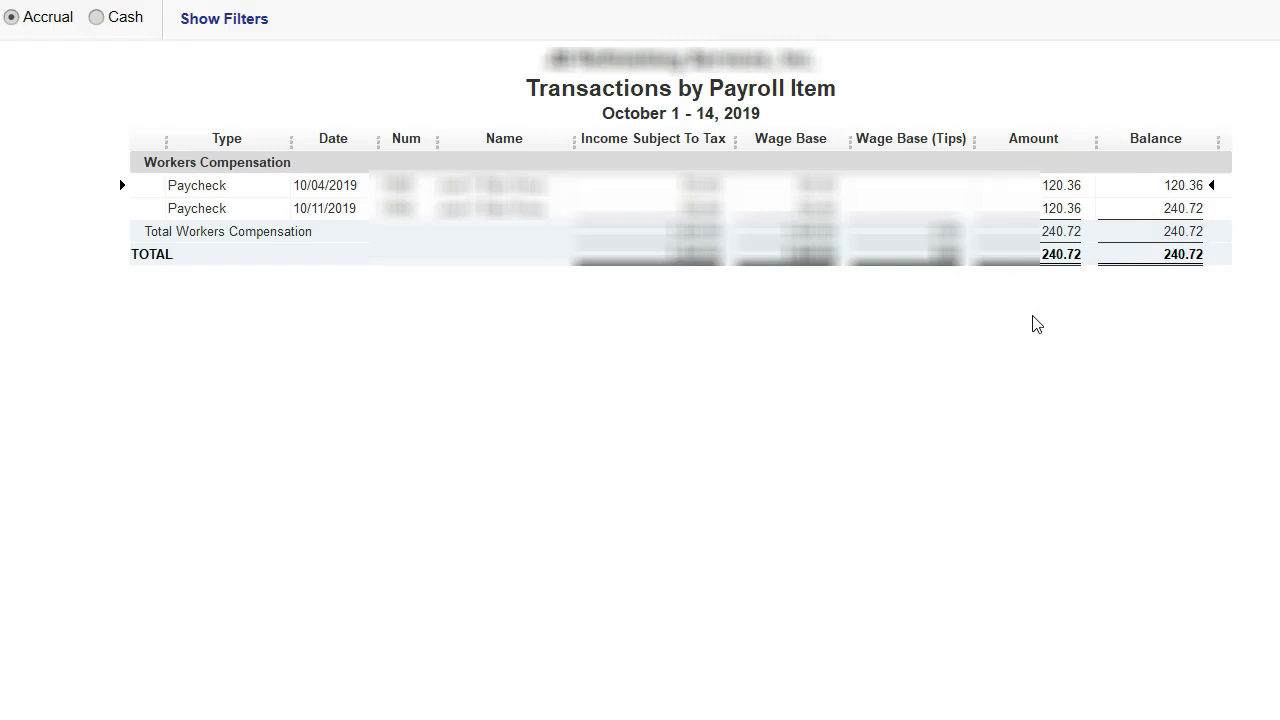
{"action": "mouse_move", "coordinate": [40, 704]}
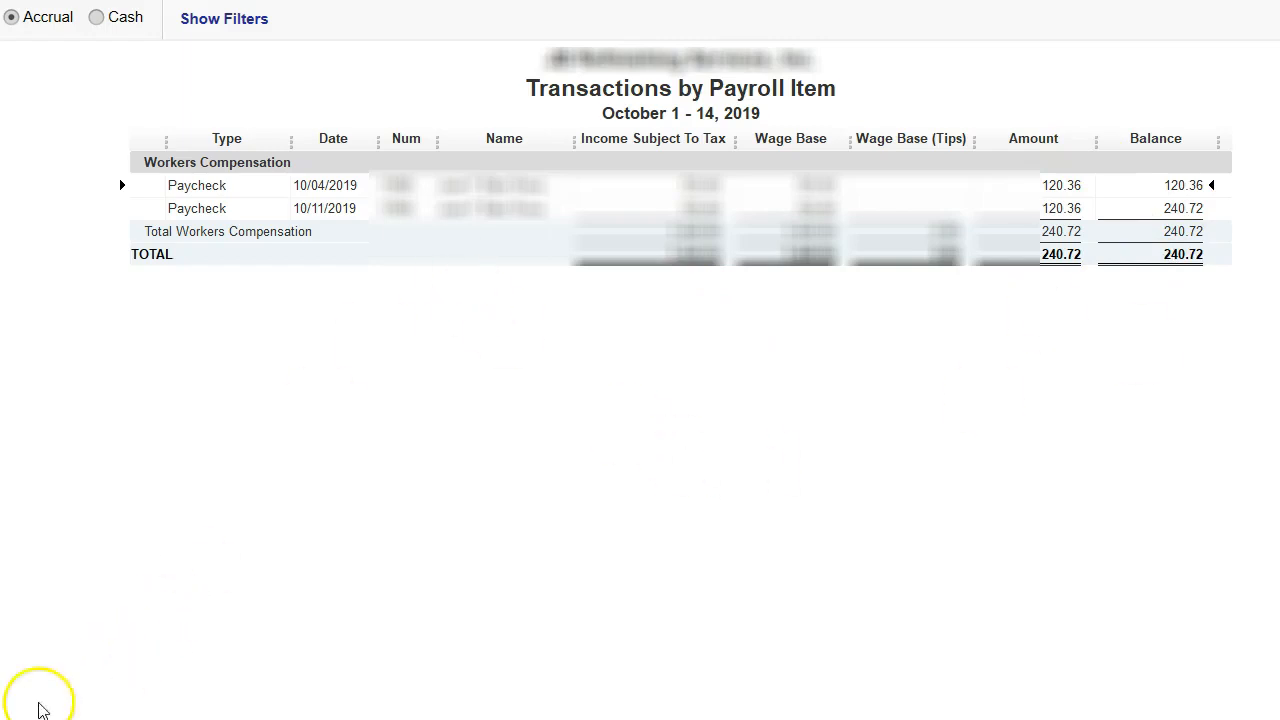
{"action": "mouse_move", "coordinate": [940, 560]}
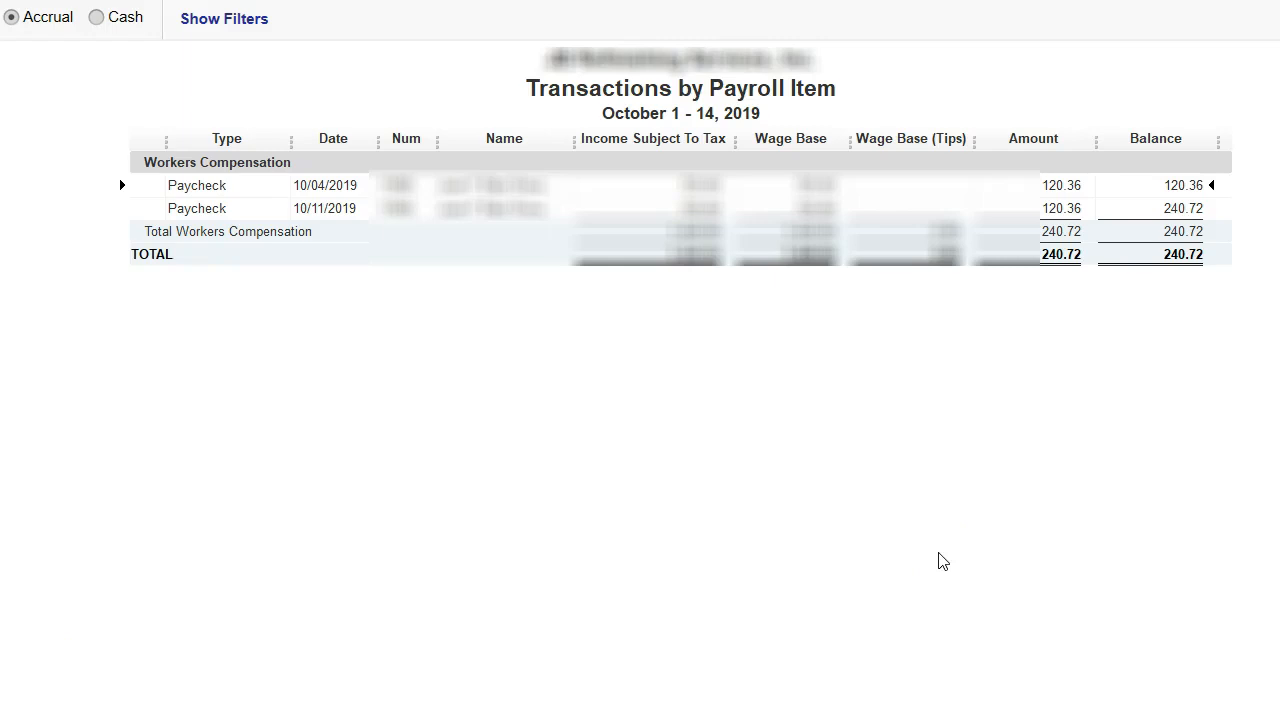
{"action": "mouse_move", "coordinate": [736, 220]}
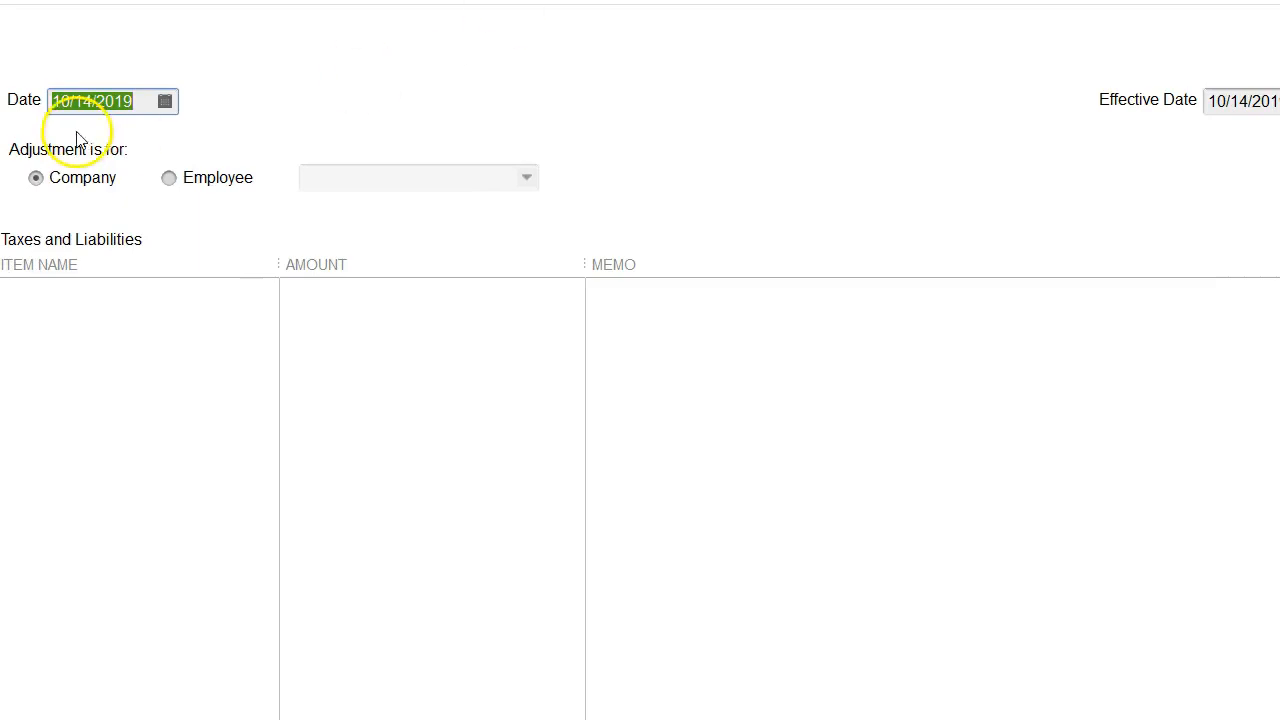
Date the adjustment 10/04/2019 and choose Workers Compensation as the adjusted item
{"action": "left_click", "coordinate": [164, 100]}
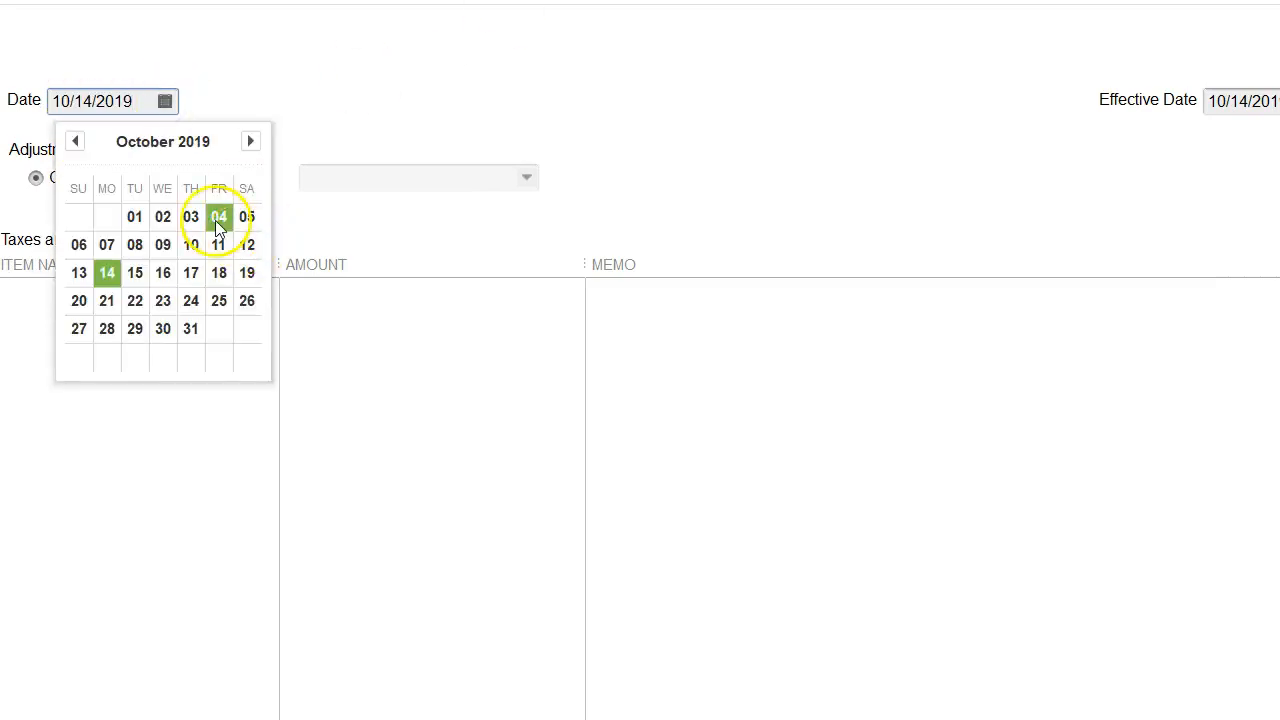
{"action": "left_click", "coordinate": [218, 216]}
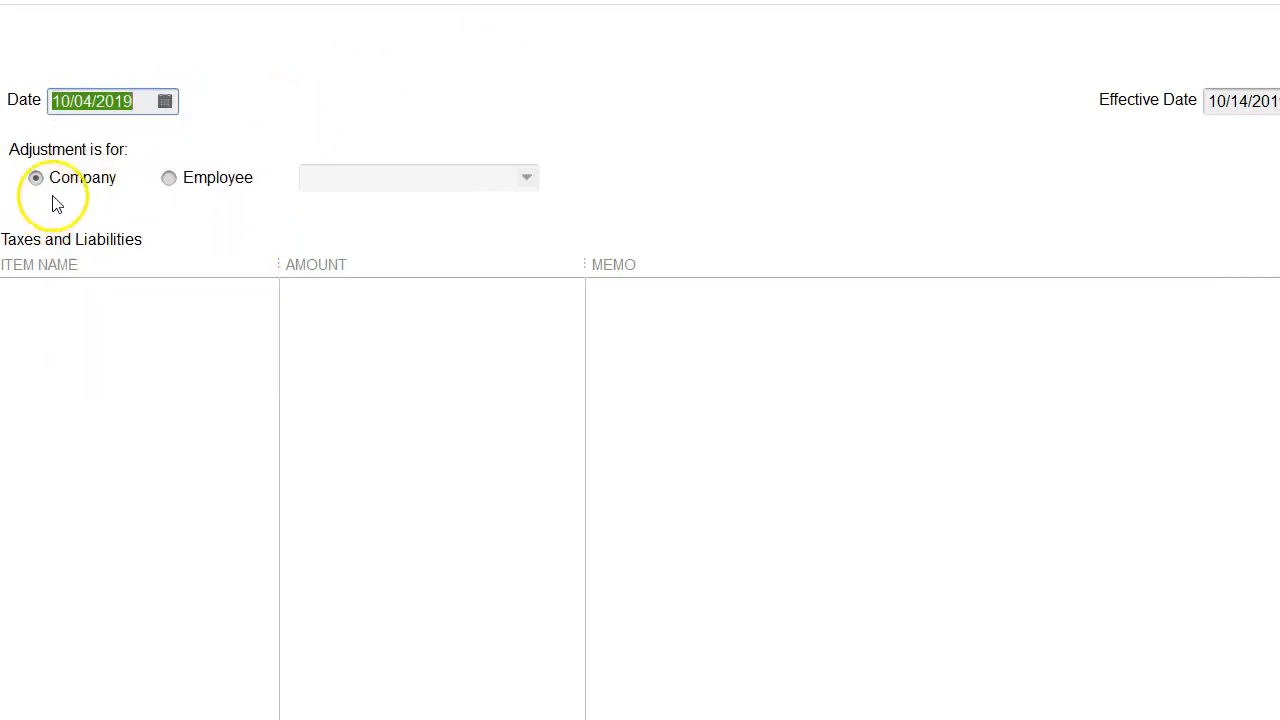
{"action": "left_click", "coordinate": [266, 292]}
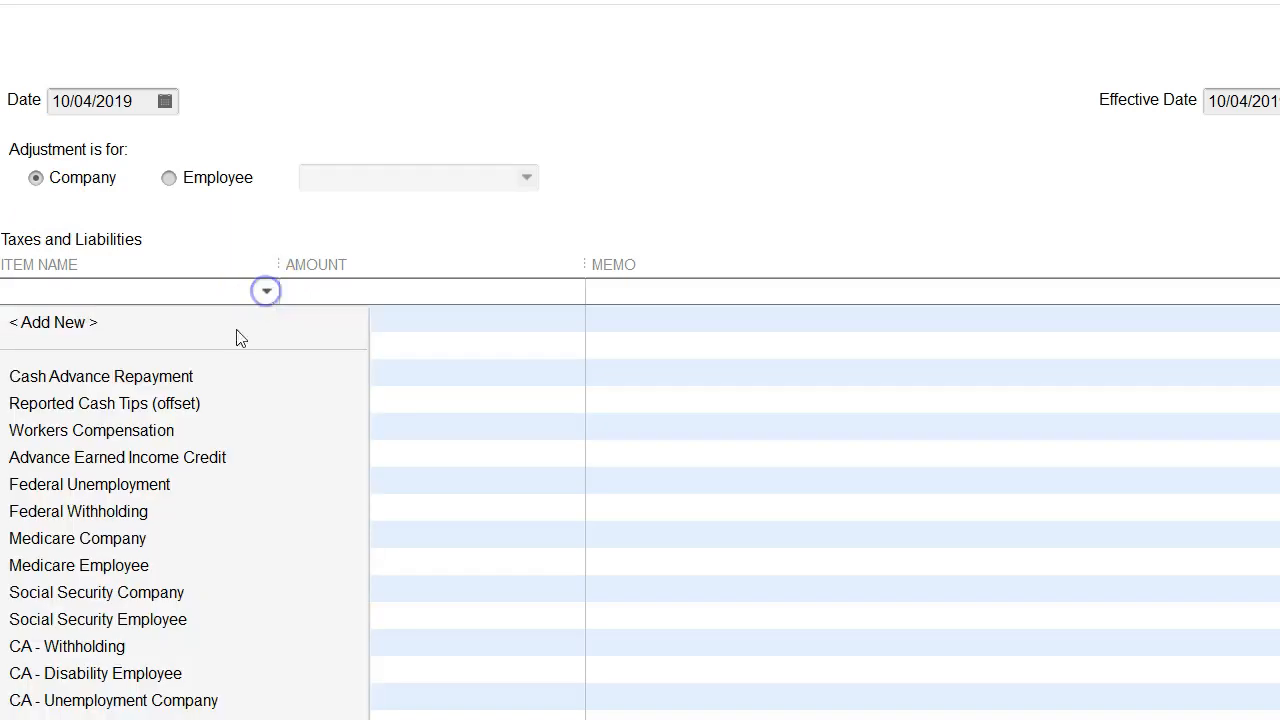
{"action": "mouse_move", "coordinate": [60, 490]}
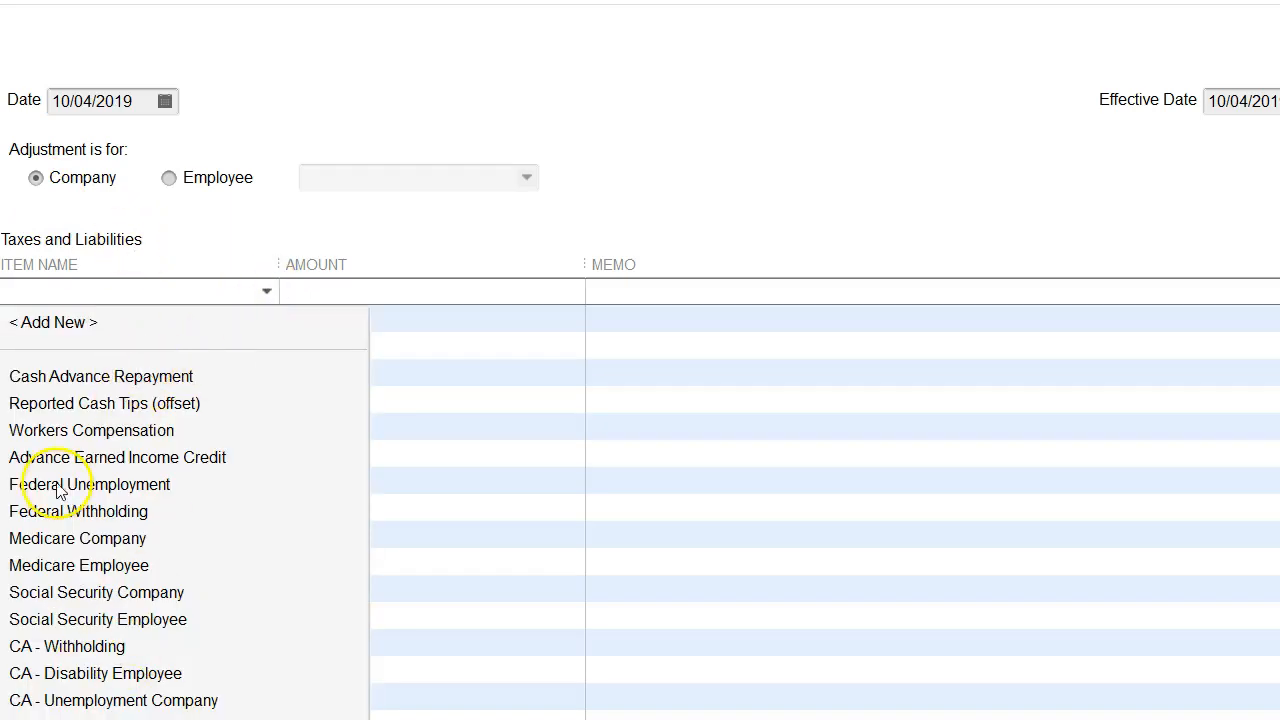
{"action": "left_click", "coordinate": [92, 430]}
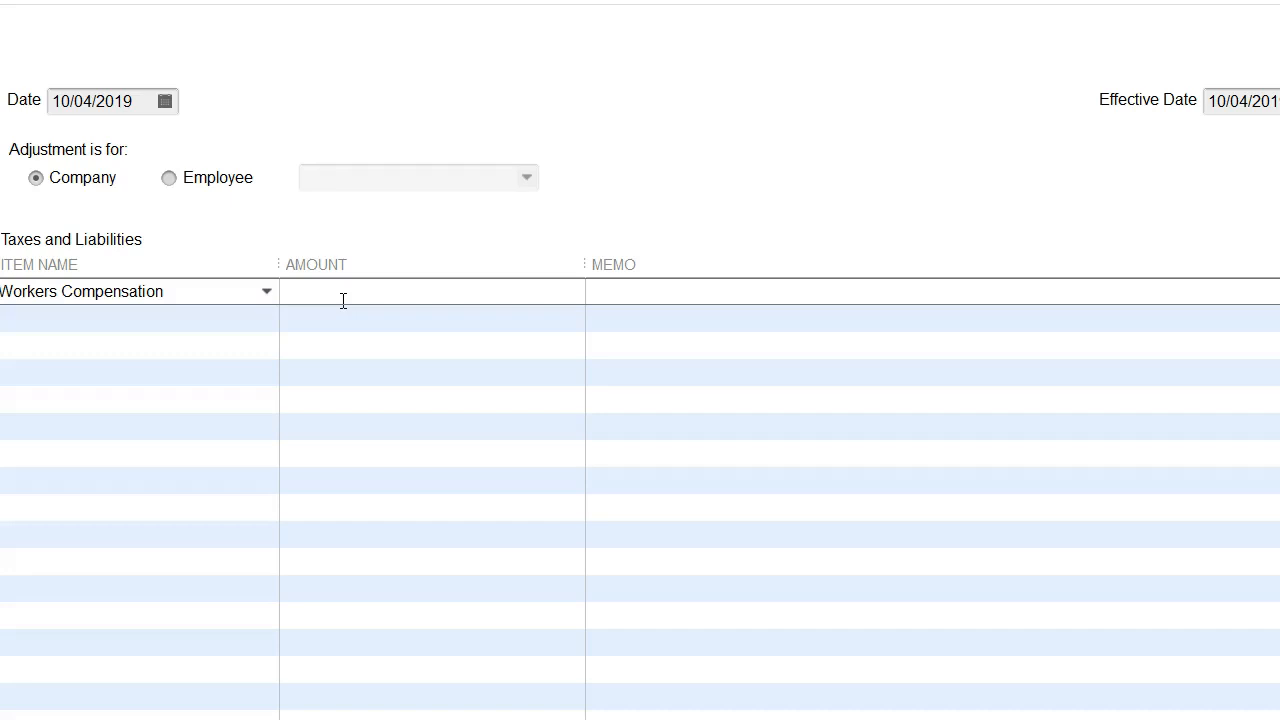
{"action": "mouse_move", "coordinate": [190, 178]}
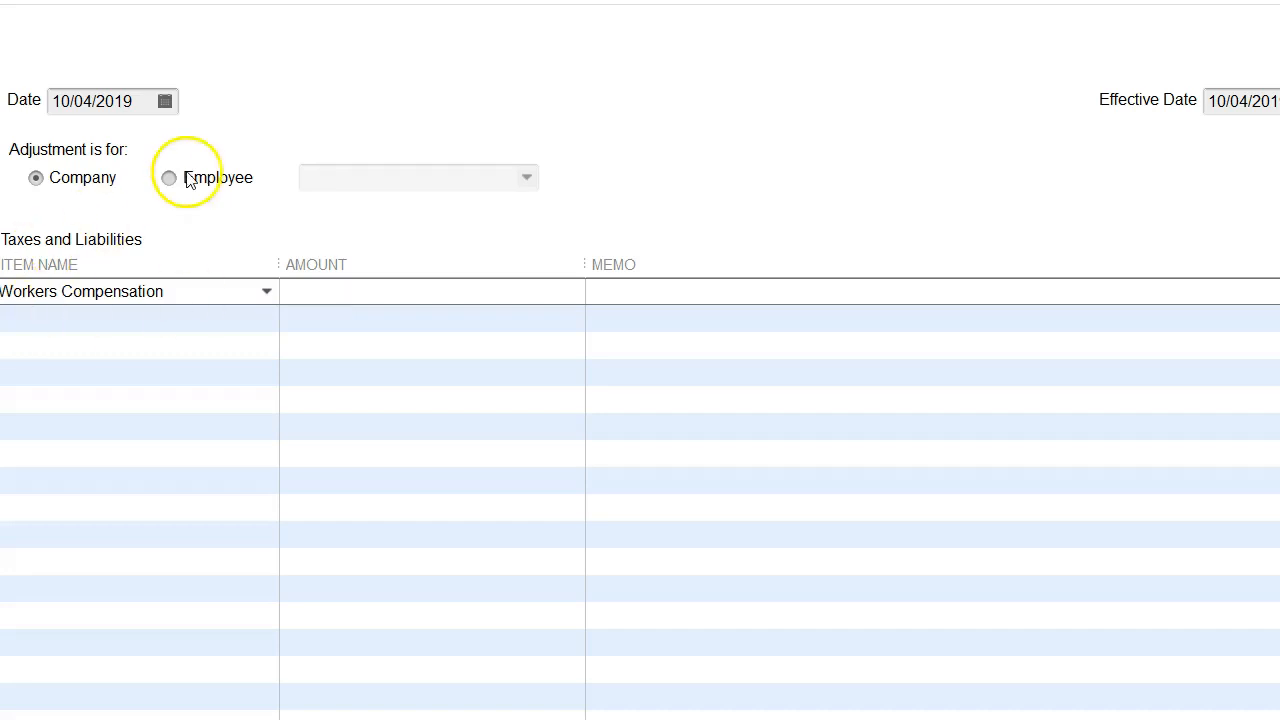
Target the adjustment at a specific employee and move to the Workers Compensation amount field
{"action": "left_click", "coordinate": [168, 176]}
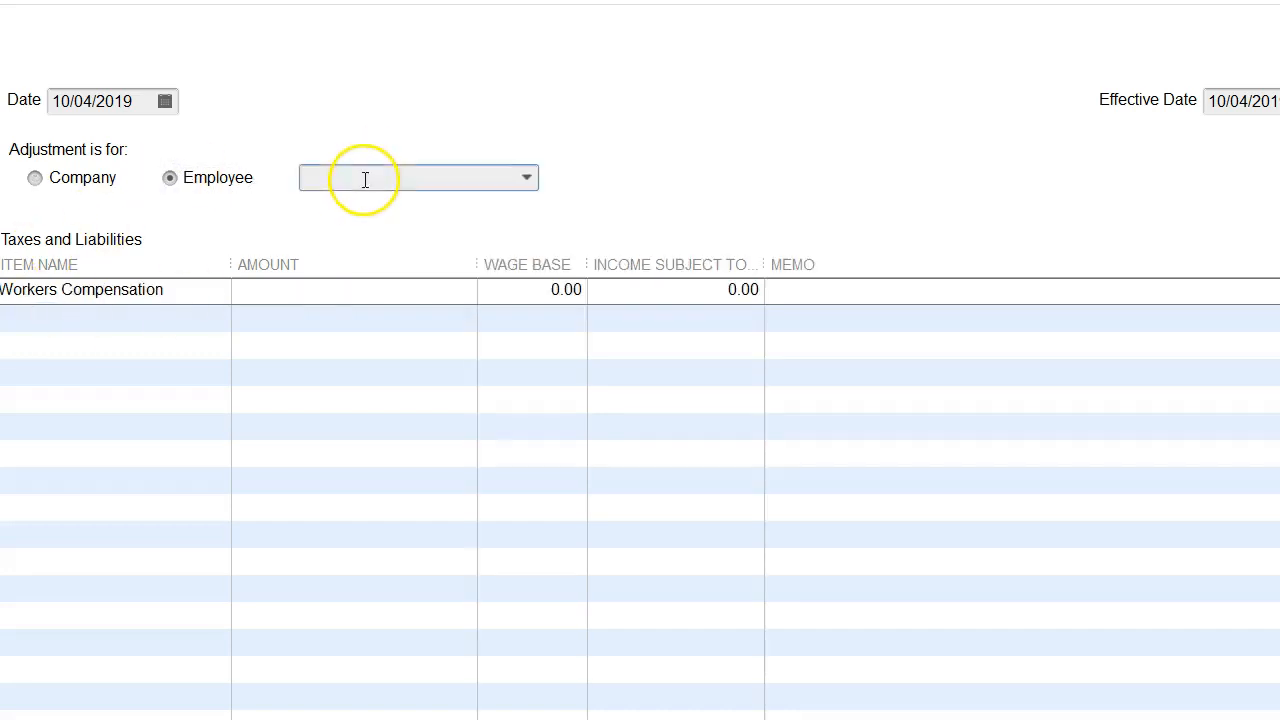
{"action": "left_click", "coordinate": [526, 176]}
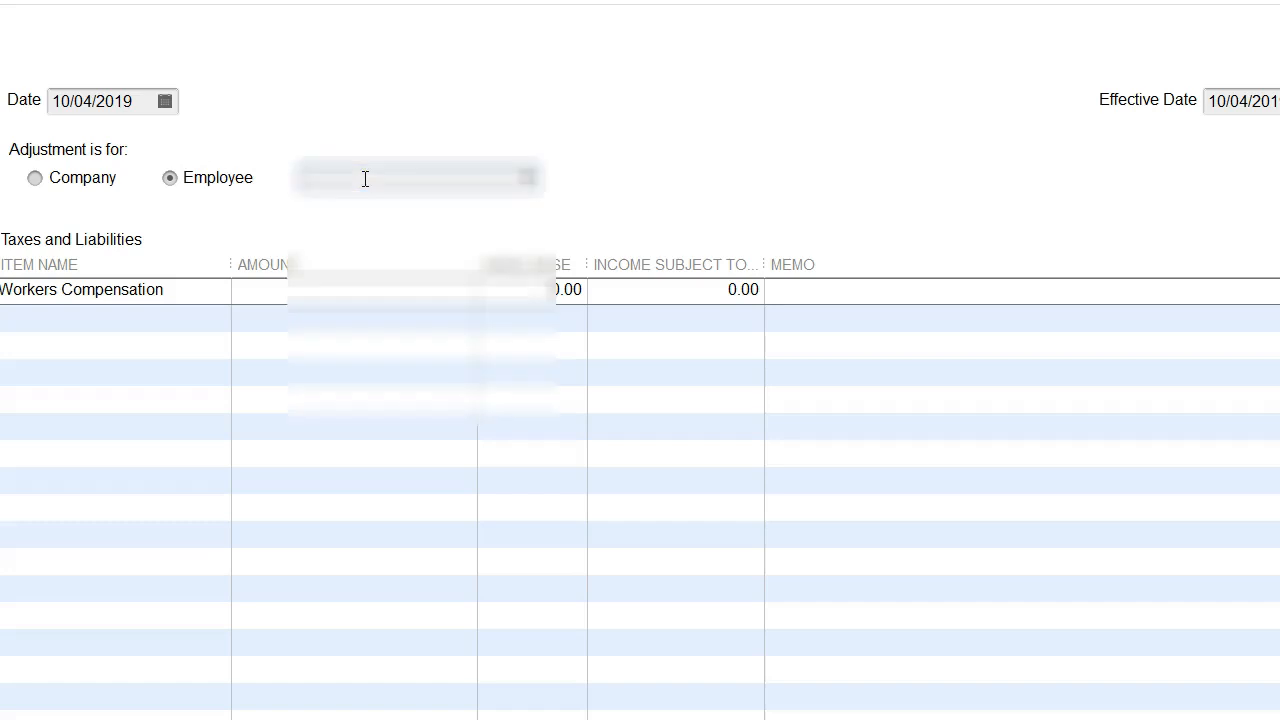
{"action": "left_click", "coordinate": [416, 178]}
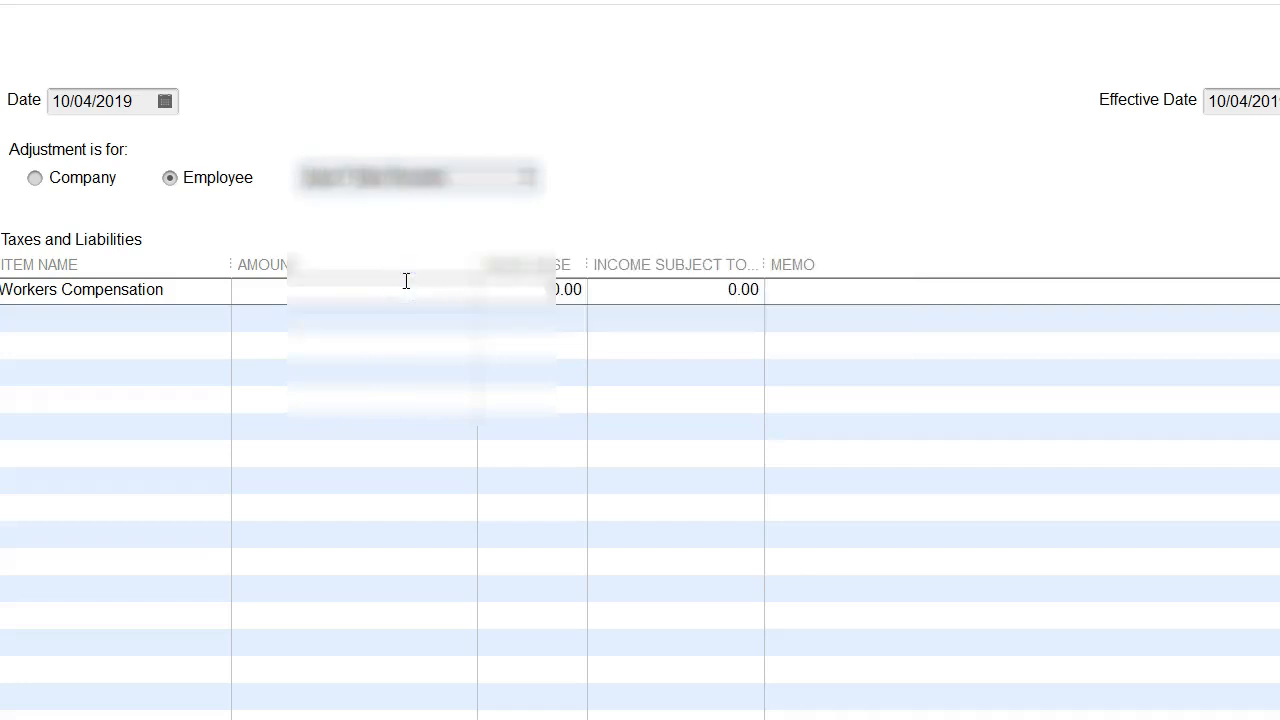
{"action": "left_click", "coordinate": [116, 290]}
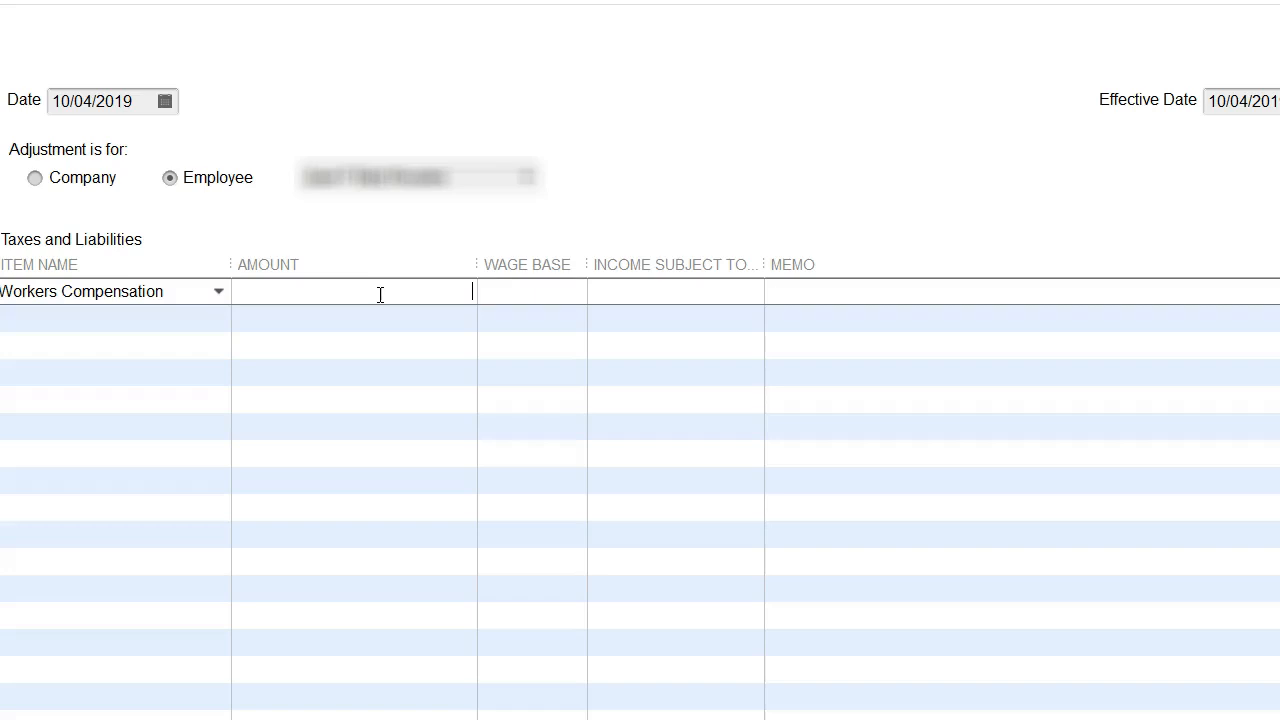
{"action": "mouse_move", "coordinate": [382, 302]}
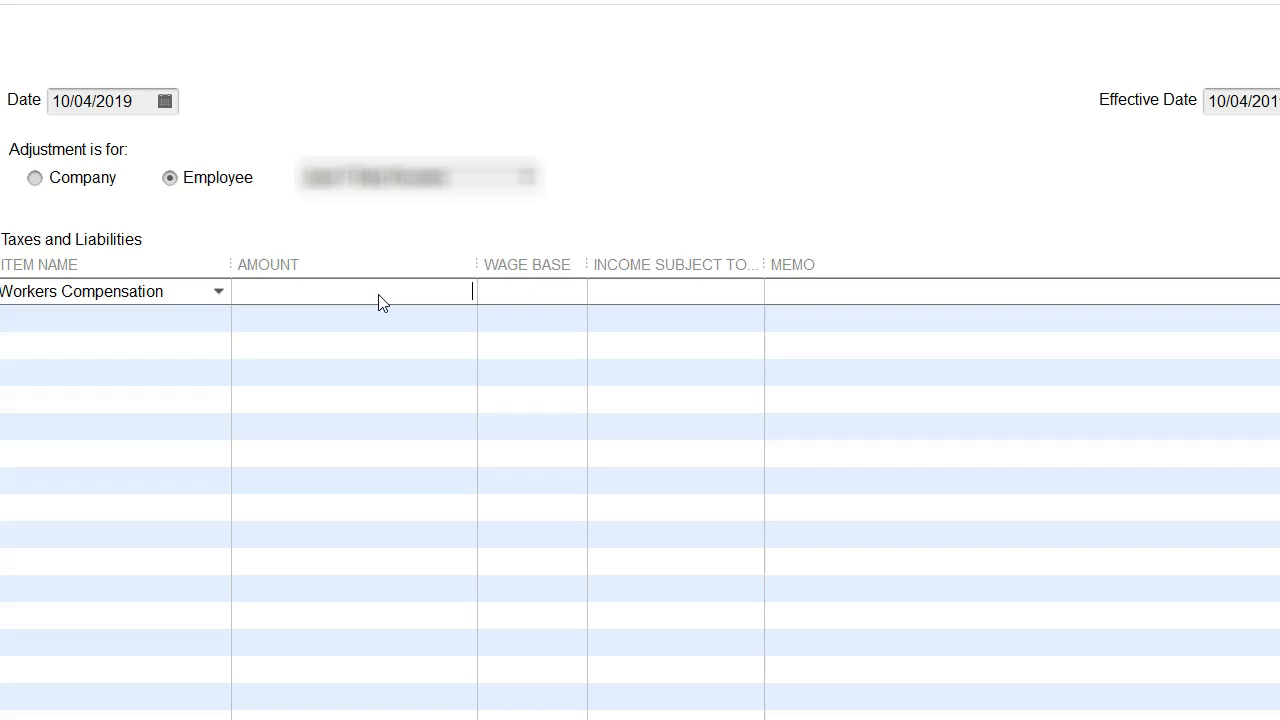
Enter -52.46 as the Workers Compensation amount and widen the Income Subject To Tax column
{"action": "type", "text": "-"}
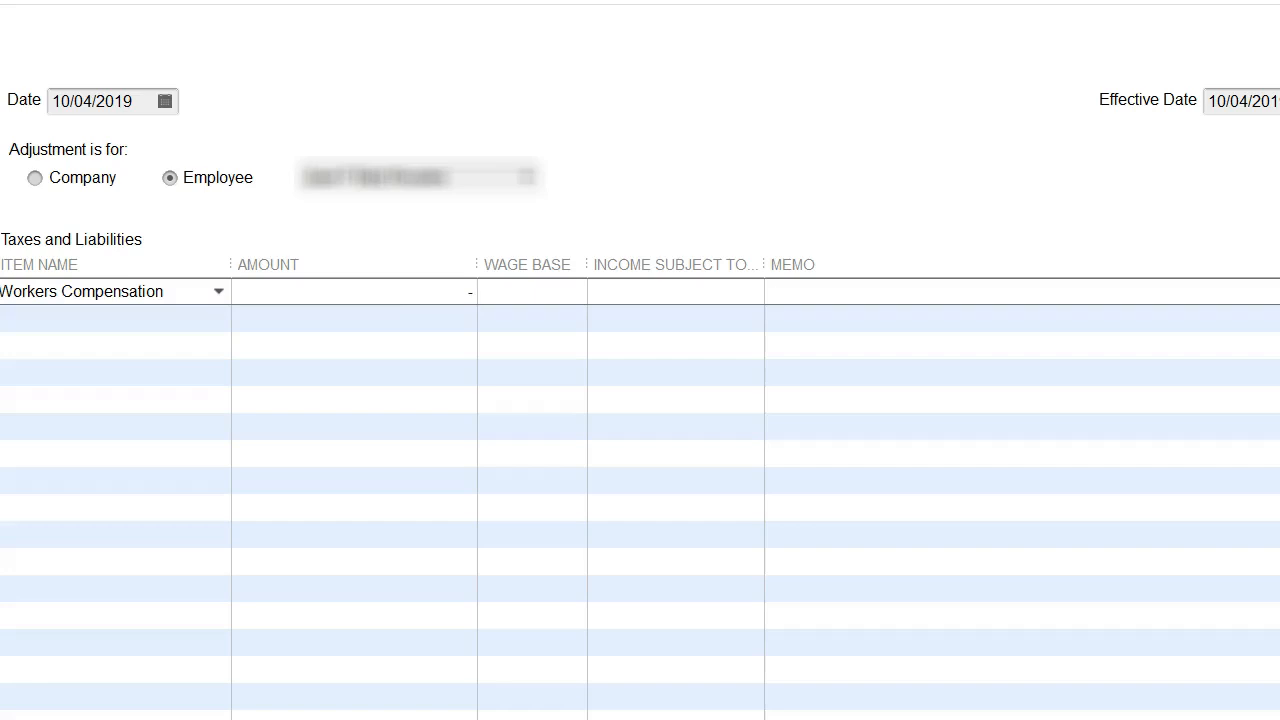
{"action": "type", "text": "-52."}
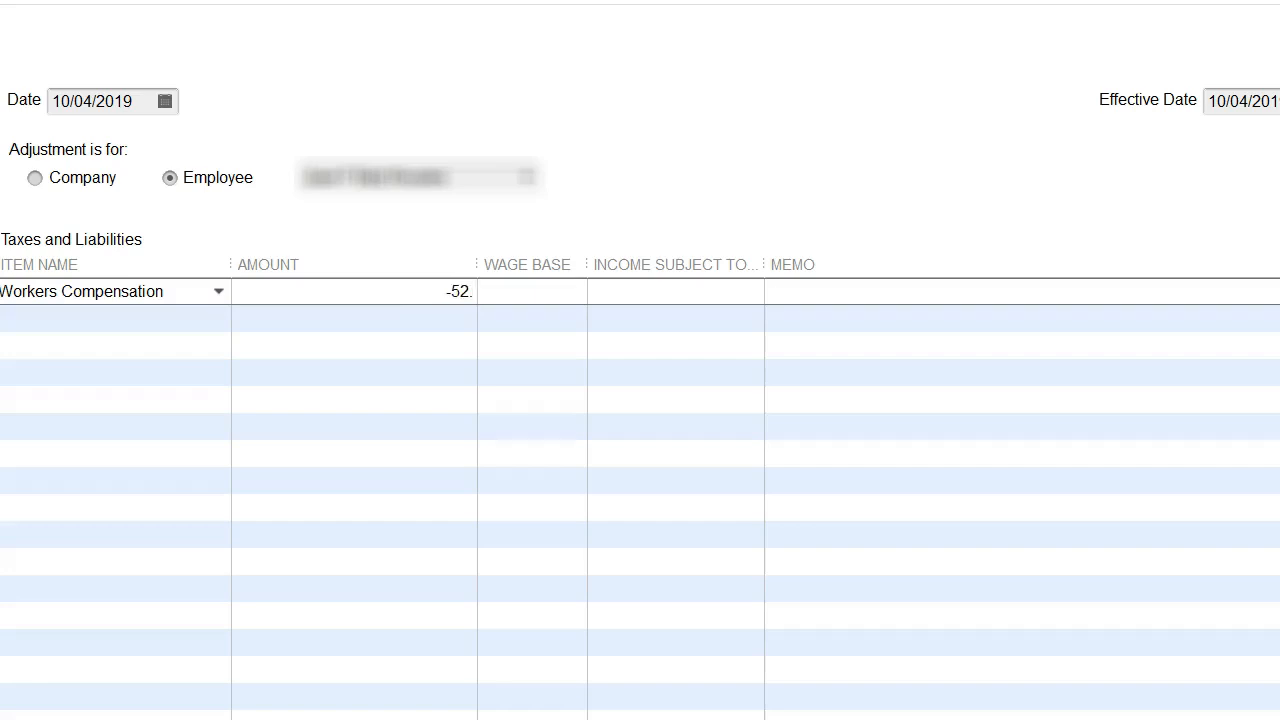
{"action": "type", "text": "46"}
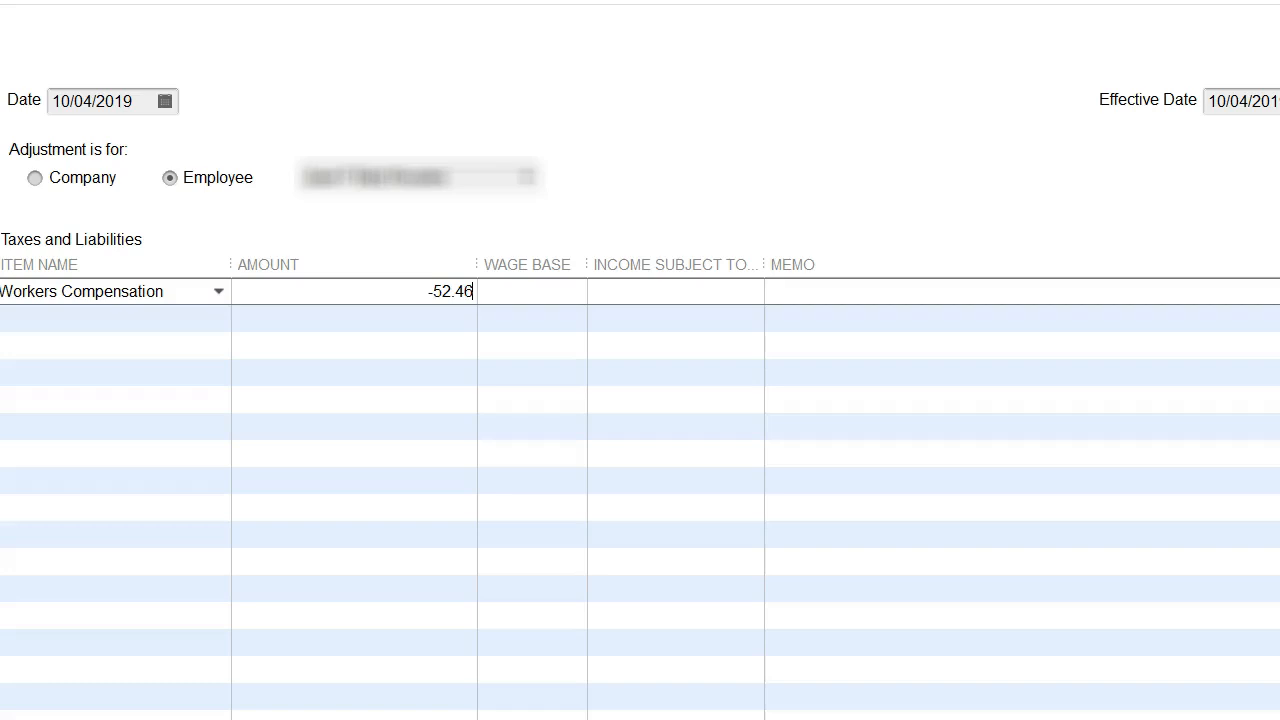
{"action": "mouse_move", "coordinate": [448, 366]}
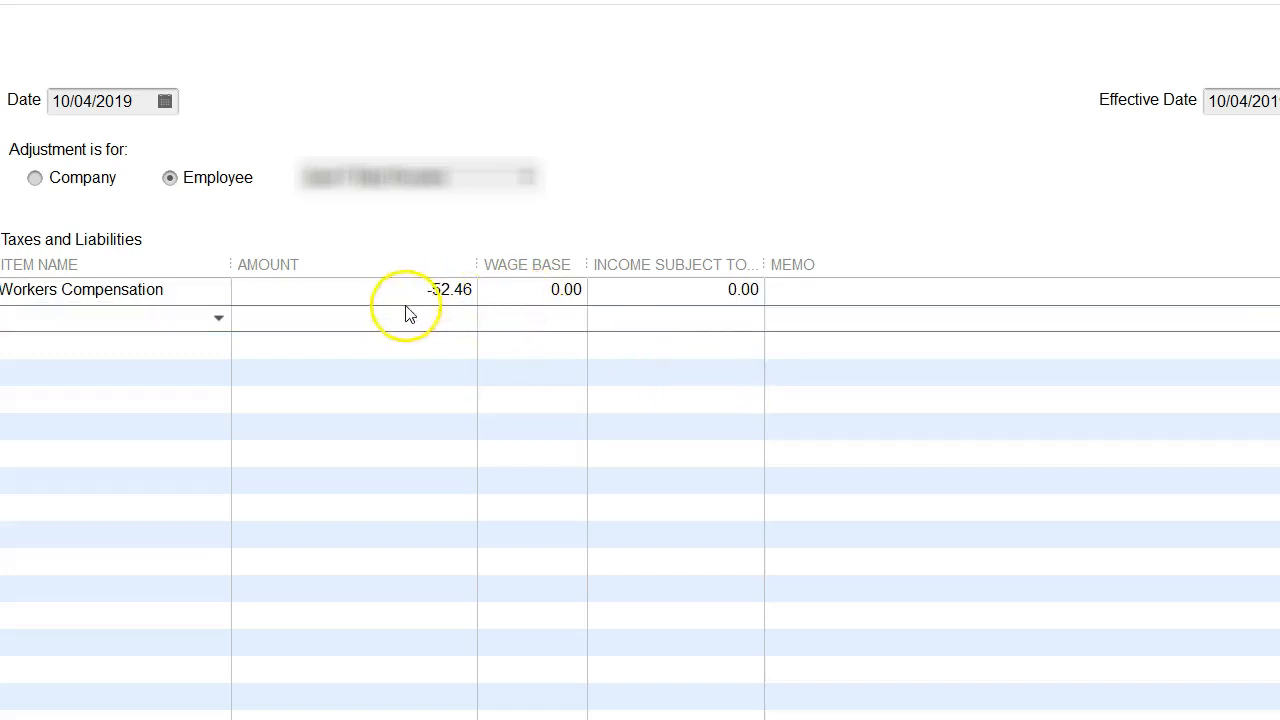
{"action": "left_click", "coordinate": [530, 290]}
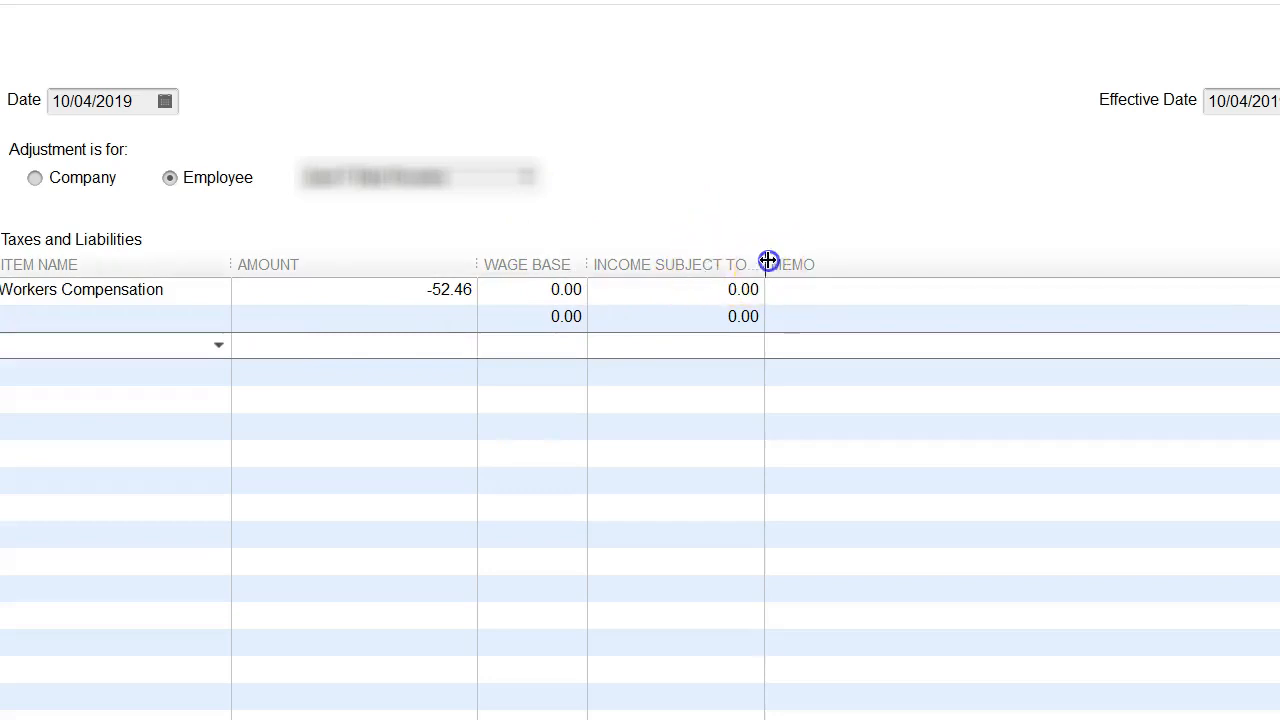
{"action": "left_click_drag", "start_coordinate": [764, 264], "coordinate": [860, 264]}
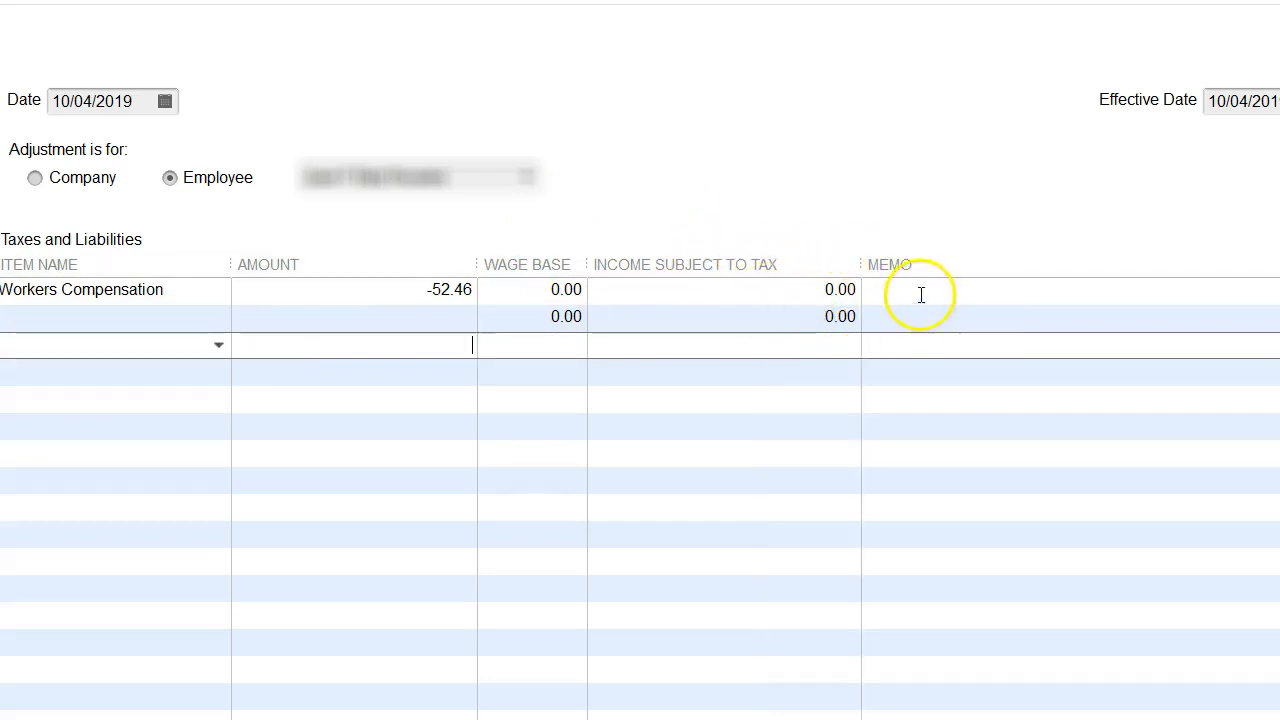
{"action": "mouse_move", "coordinate": [978, 300]}
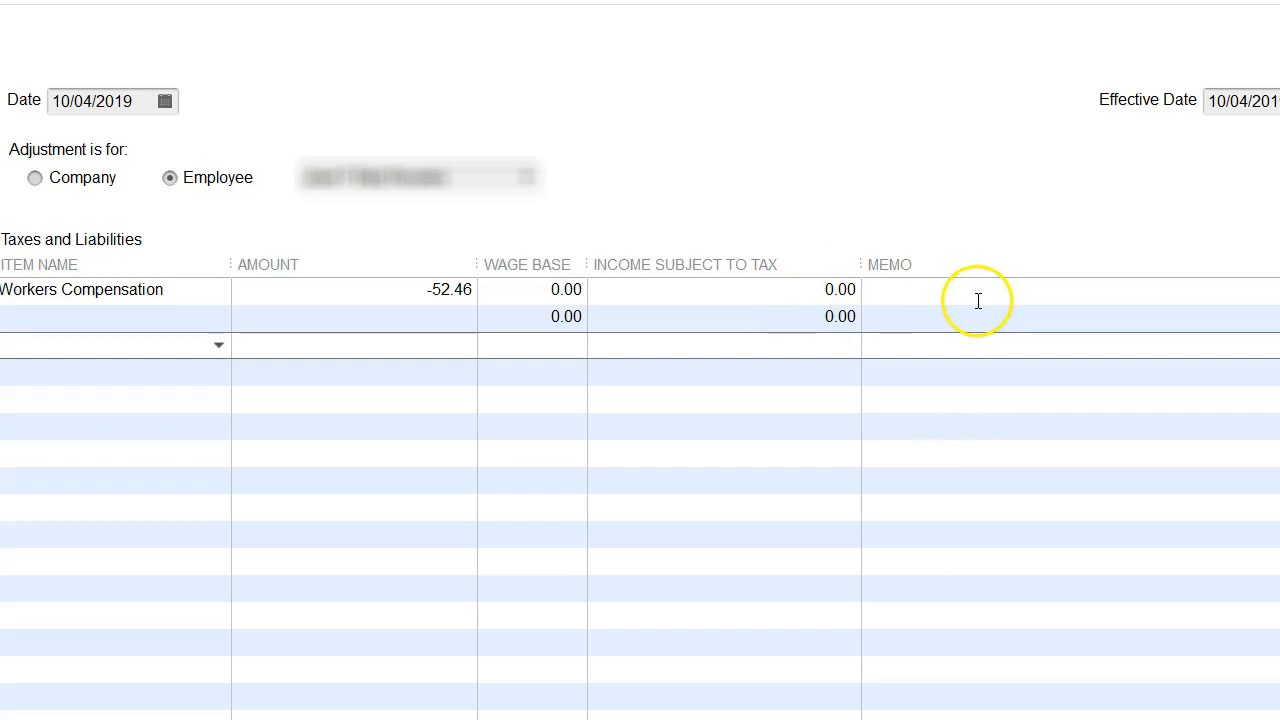
{"action": "left_click", "coordinate": [352, 344]}
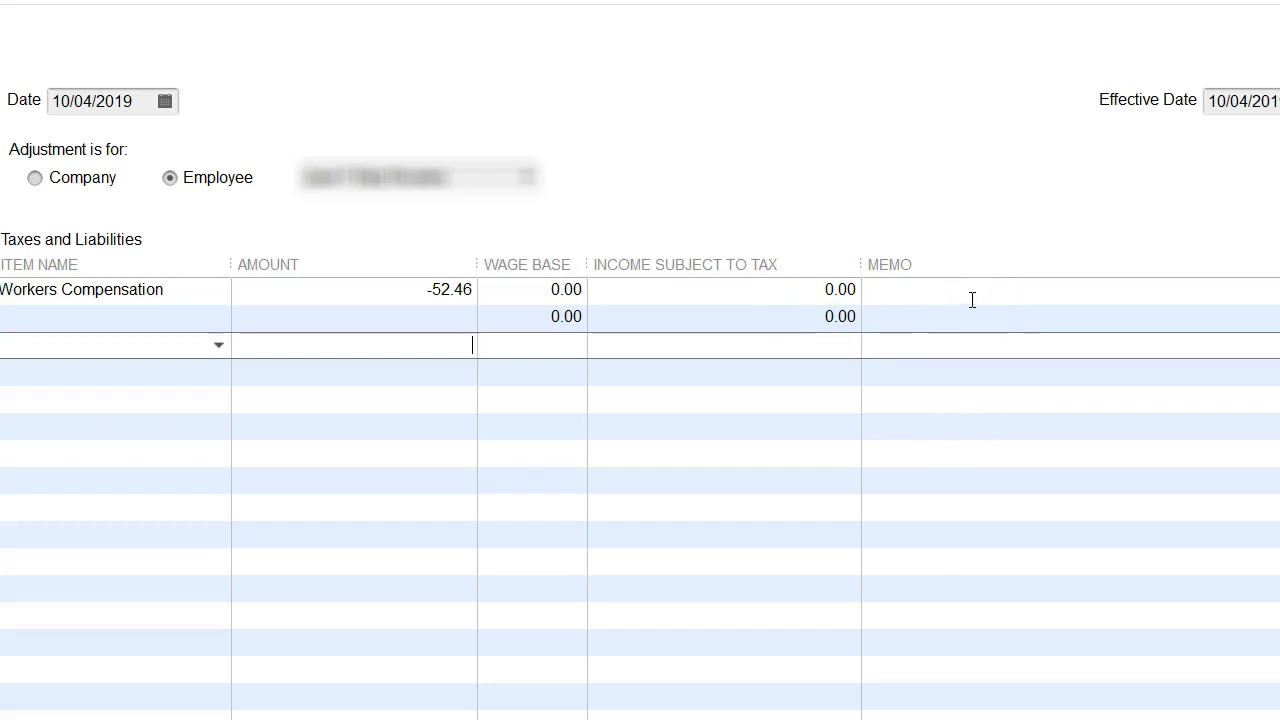
{"action": "mouse_move", "coordinate": [1228, 180]}
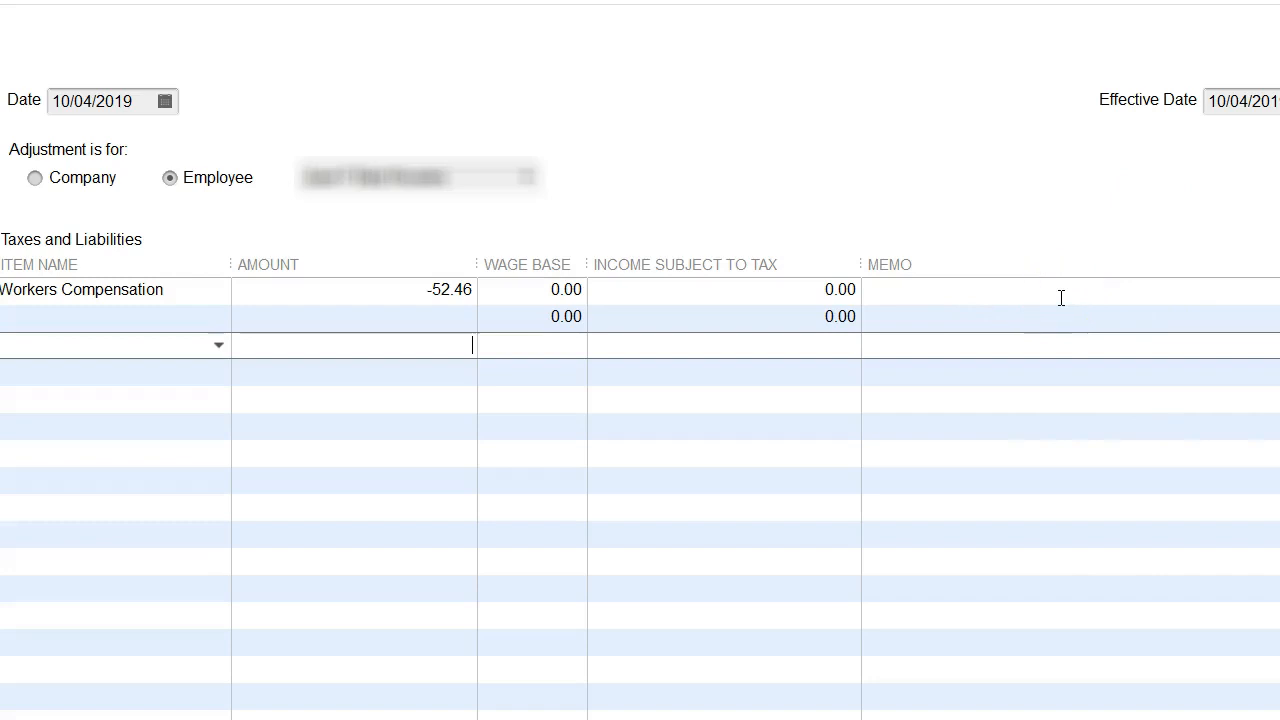
{"action": "left_click", "coordinate": [92, 100]}
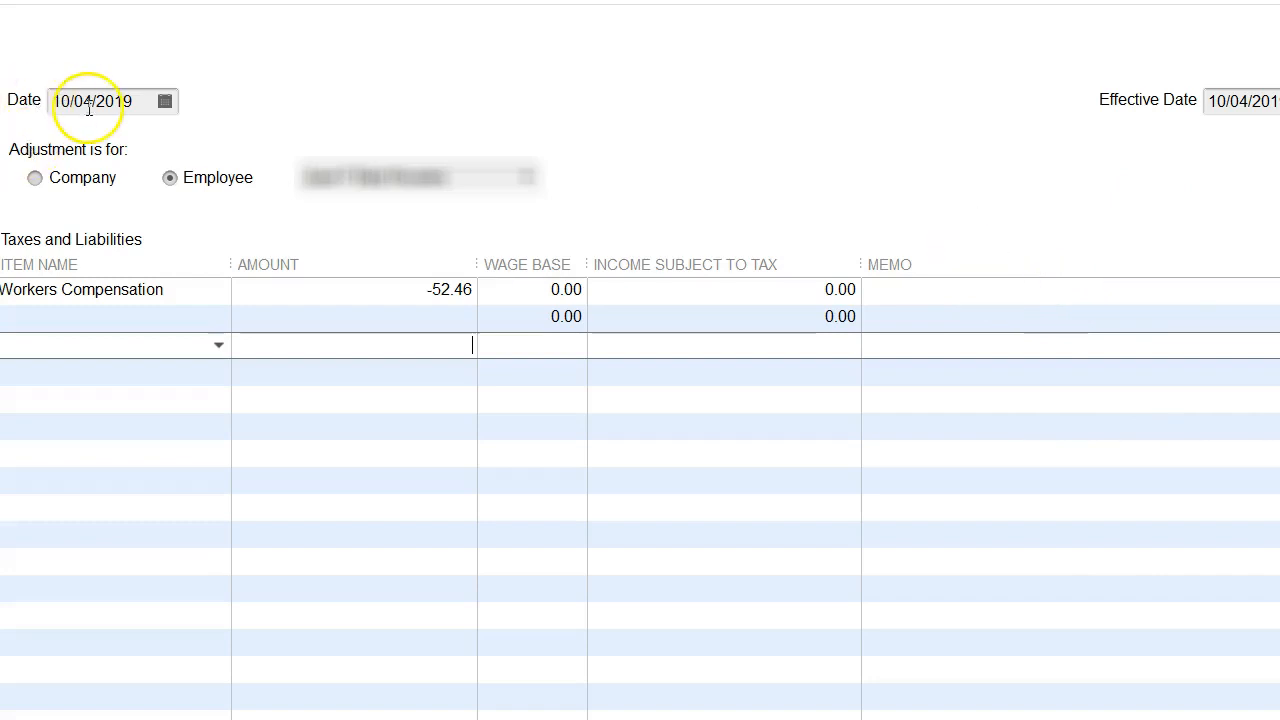
{"action": "mouse_move", "coordinate": [1208, 100]}
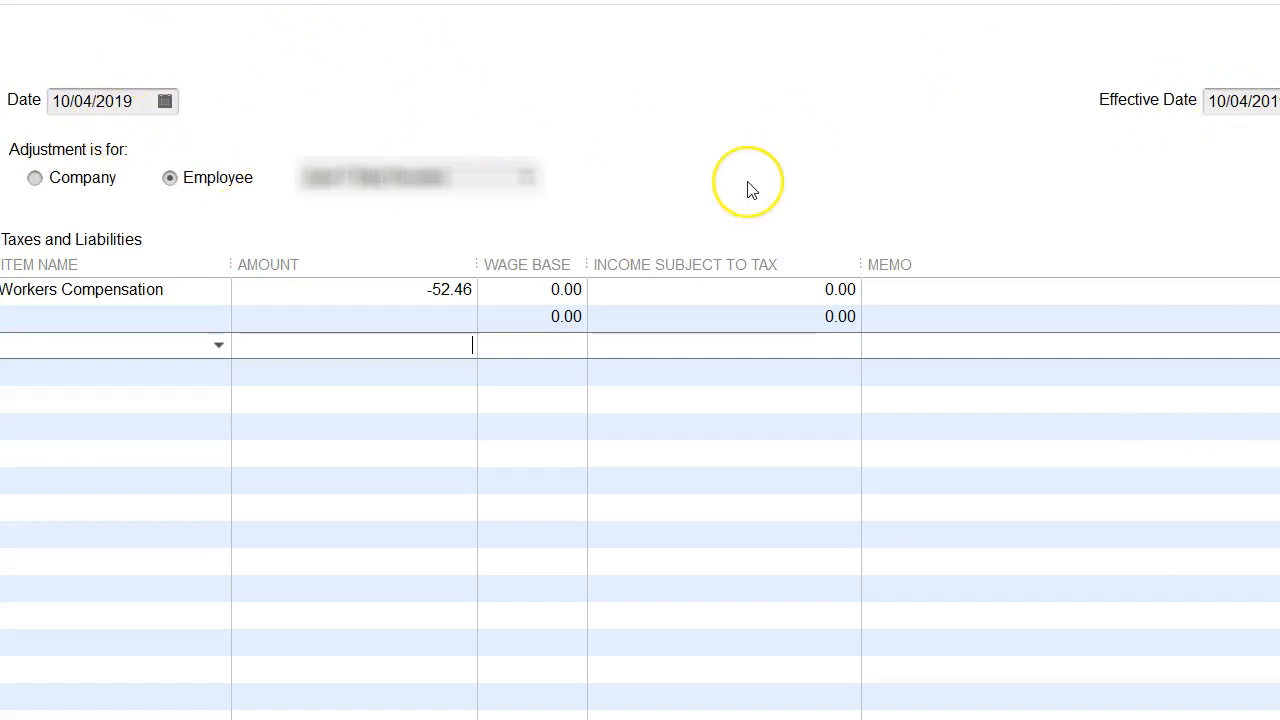
{"action": "mouse_move", "coordinate": [994, 174]}
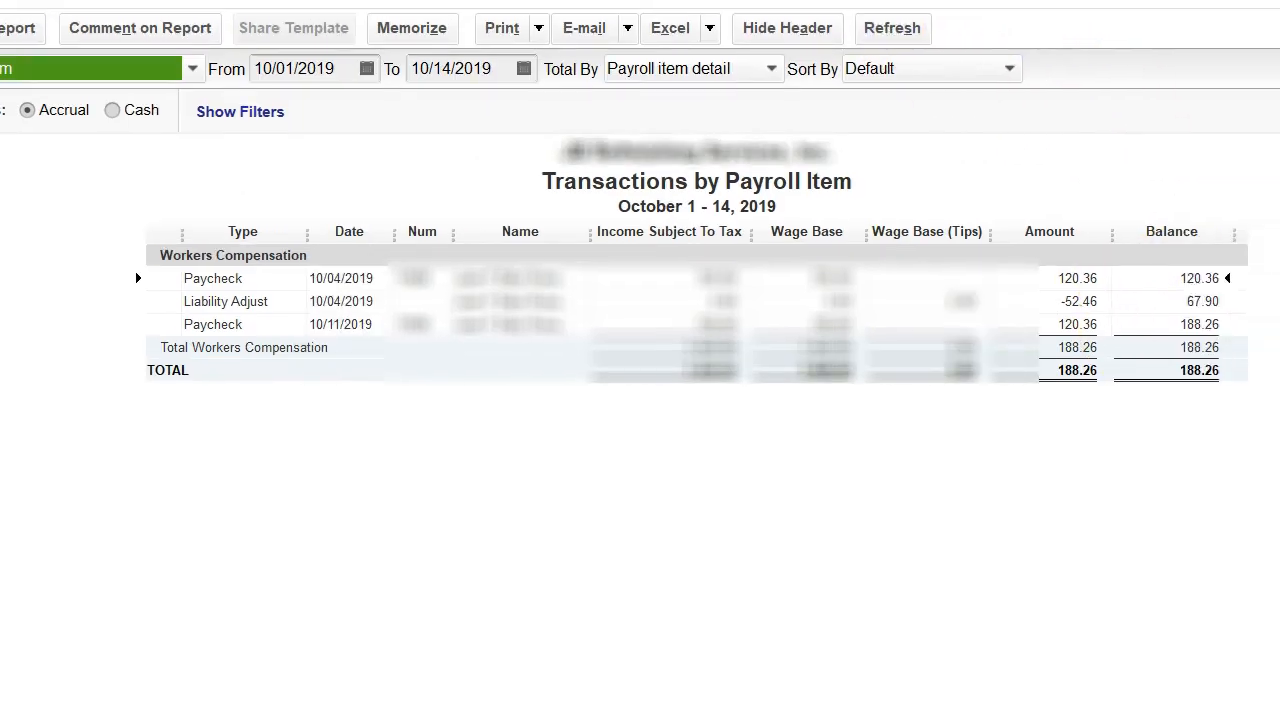
{"action": "mouse_move", "coordinate": [544, 300]}
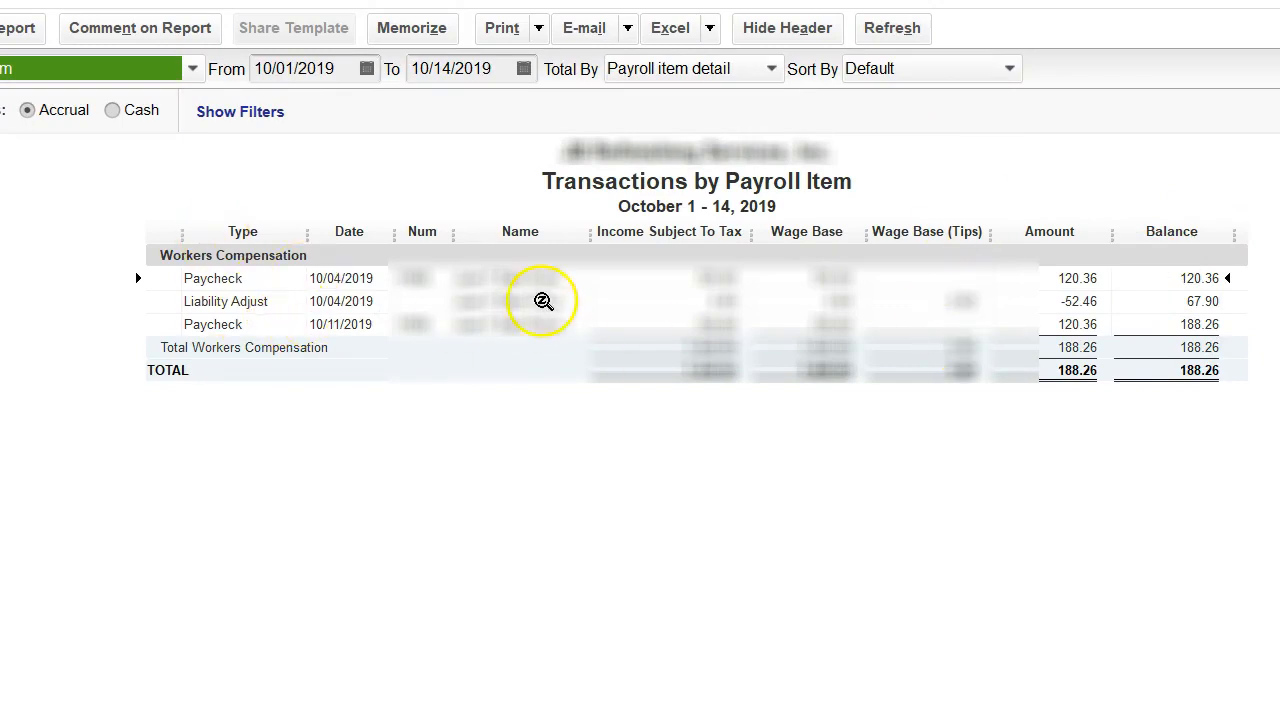
{"action": "mouse_move", "coordinate": [1084, 332]}
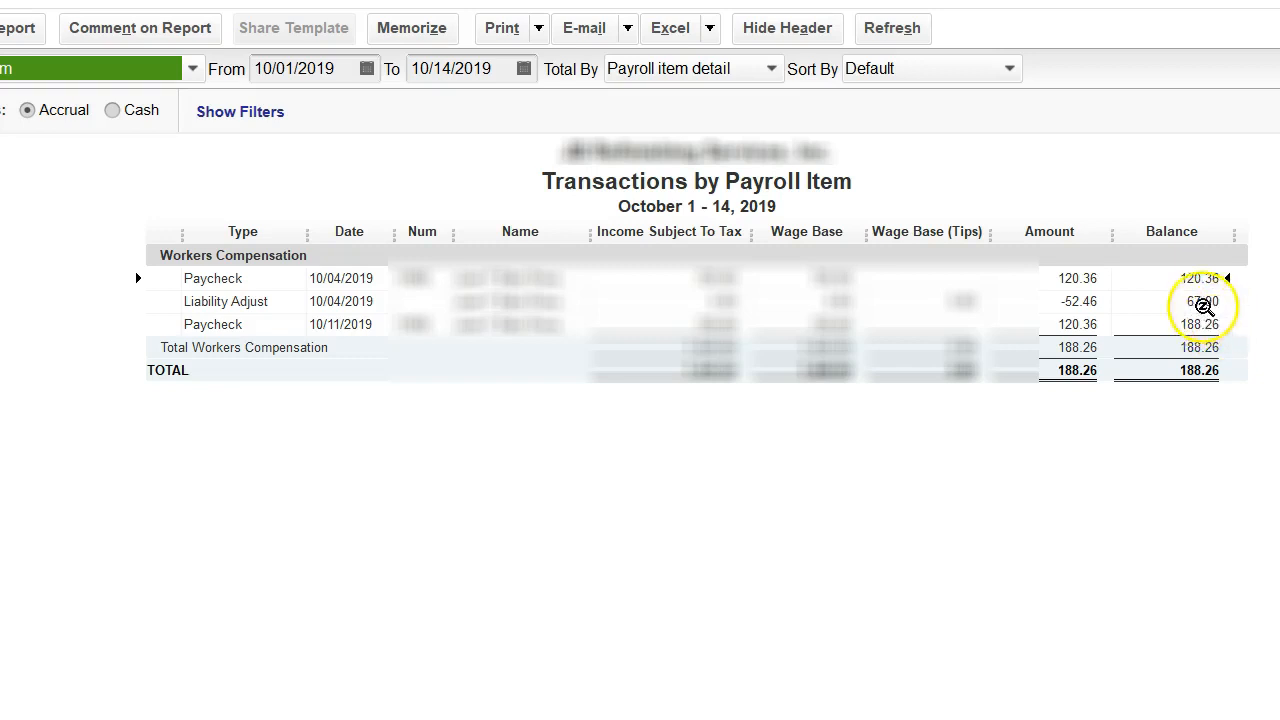
{"action": "mouse_move", "coordinate": [1148, 360]}
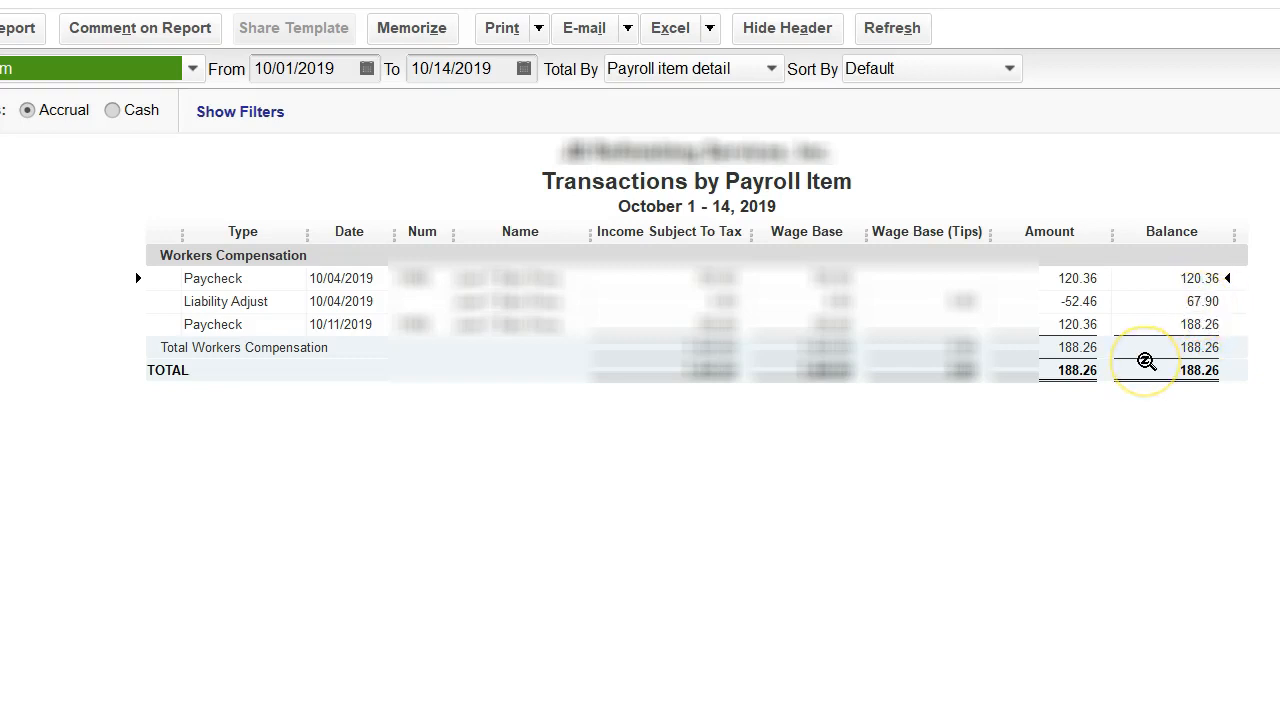
{"action": "mouse_move", "coordinate": [1036, 390]}
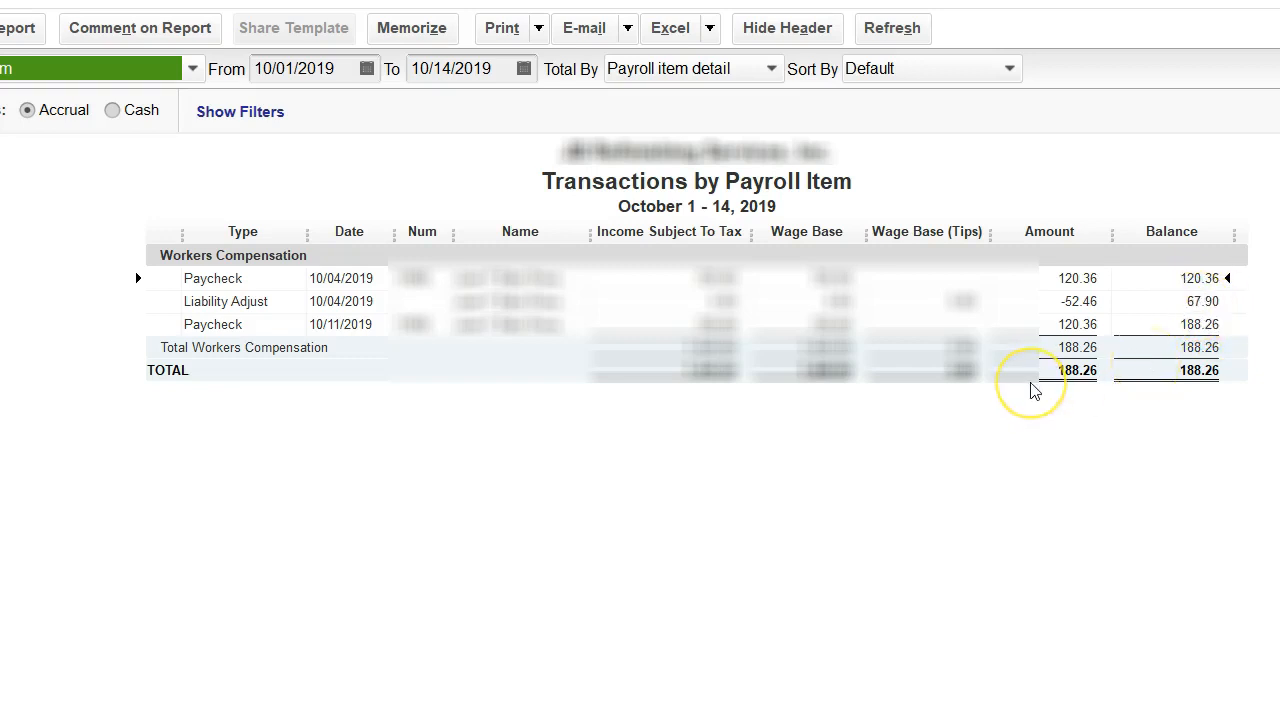
{"action": "mouse_move", "coordinate": [344, 352]}
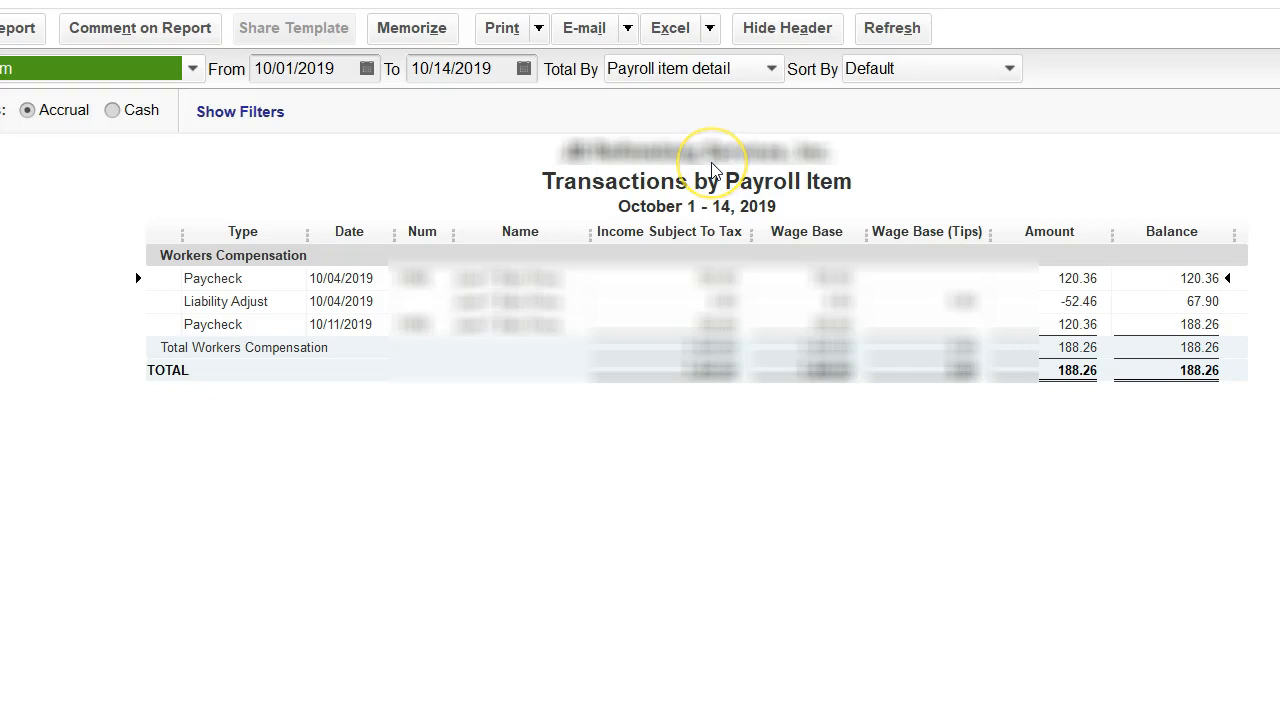
{"action": "mouse_move", "coordinate": [714, 170]}
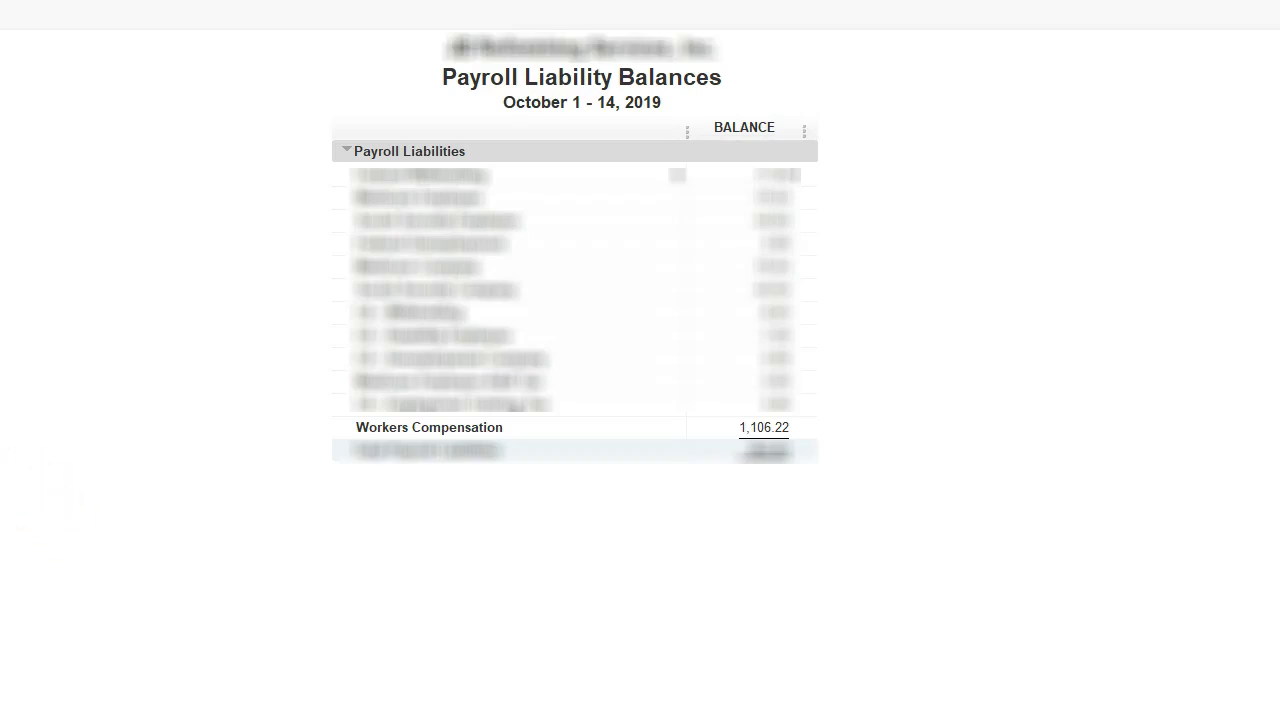
{"action": "mouse_move", "coordinate": [592, 70]}
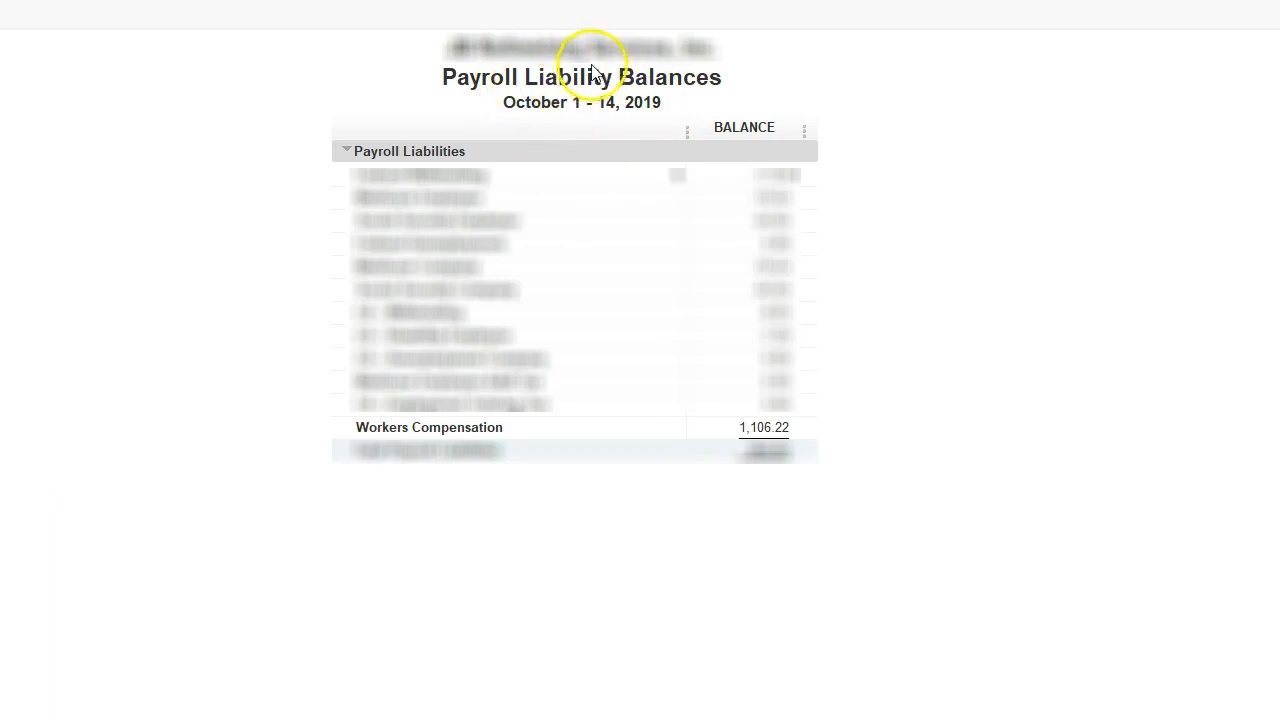
{"action": "mouse_move", "coordinate": [750, 444]}
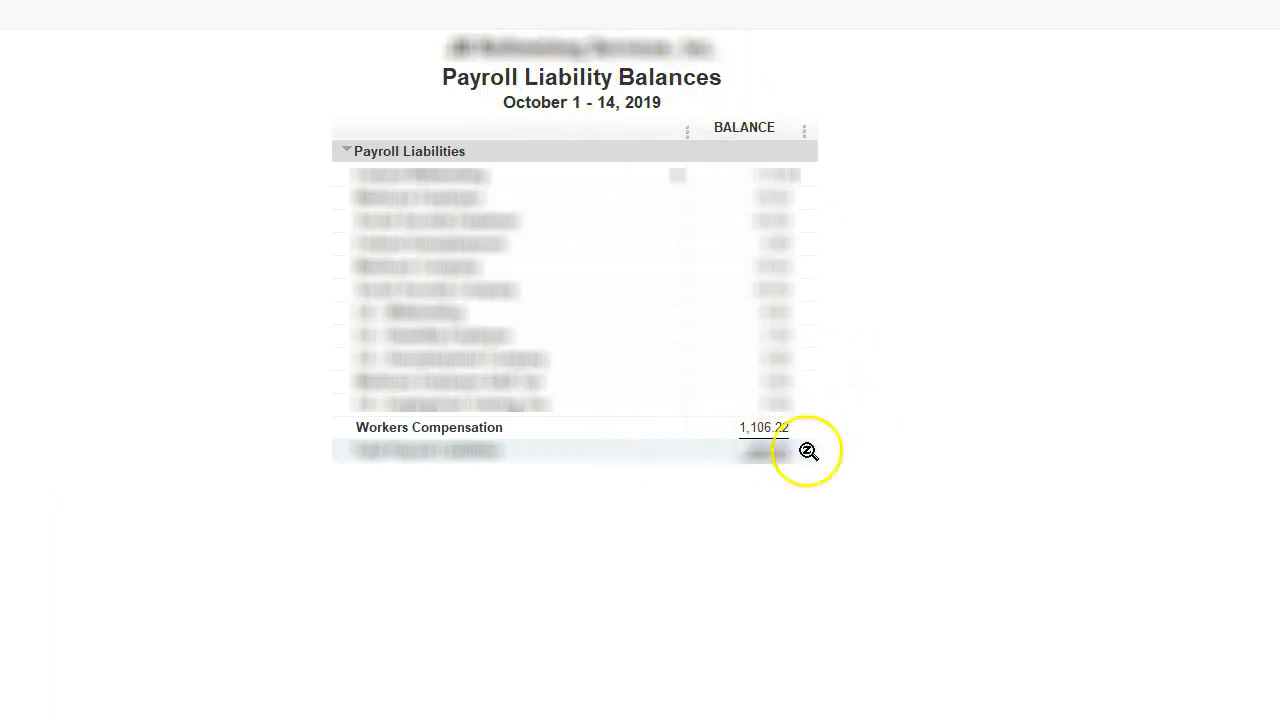
{"action": "mouse_move", "coordinate": [640, 48]}
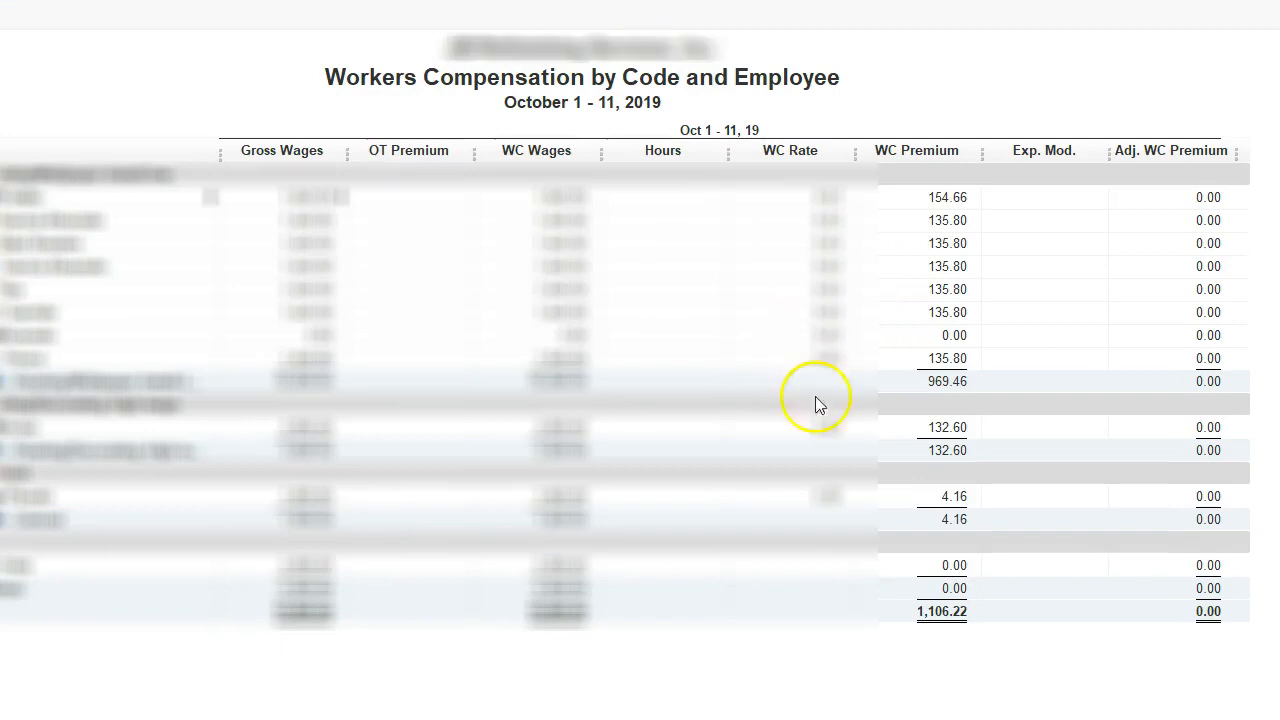
{"action": "mouse_move", "coordinate": [952, 632]}
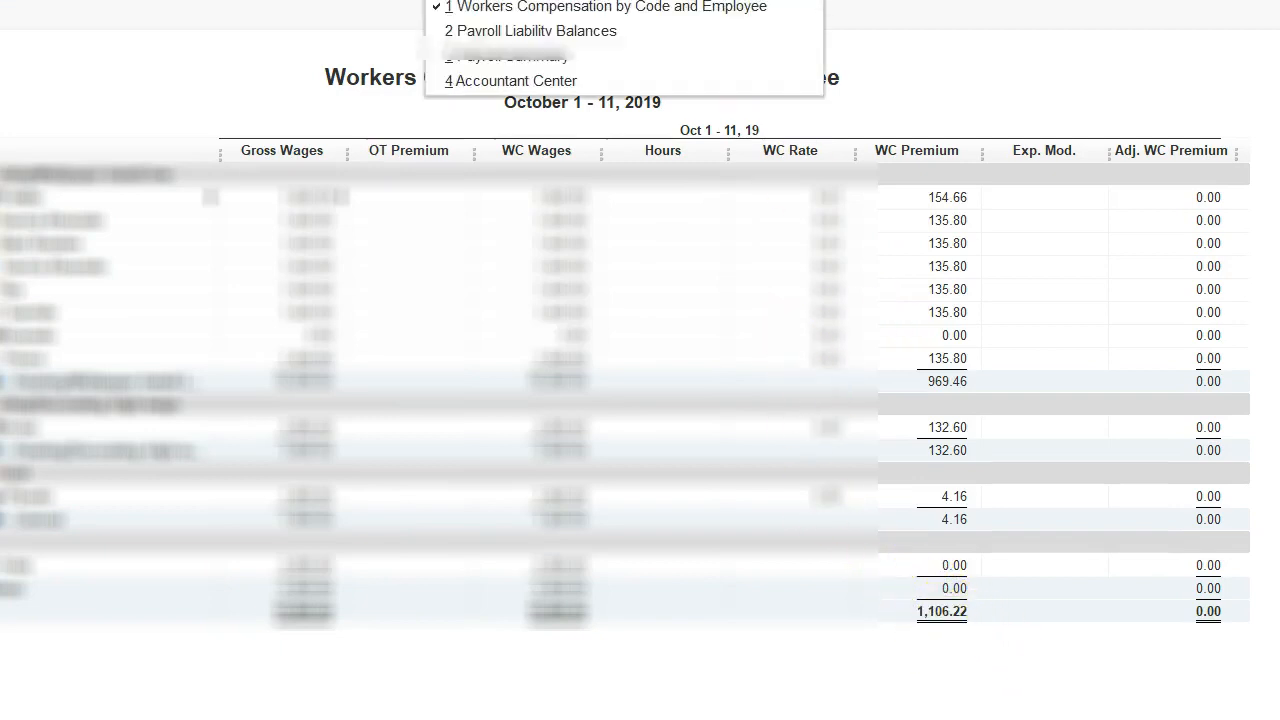
Switch to the Payroll Summary report showing Workers Compensation near 1,106.22
{"action": "left_click", "coordinate": [512, 56]}
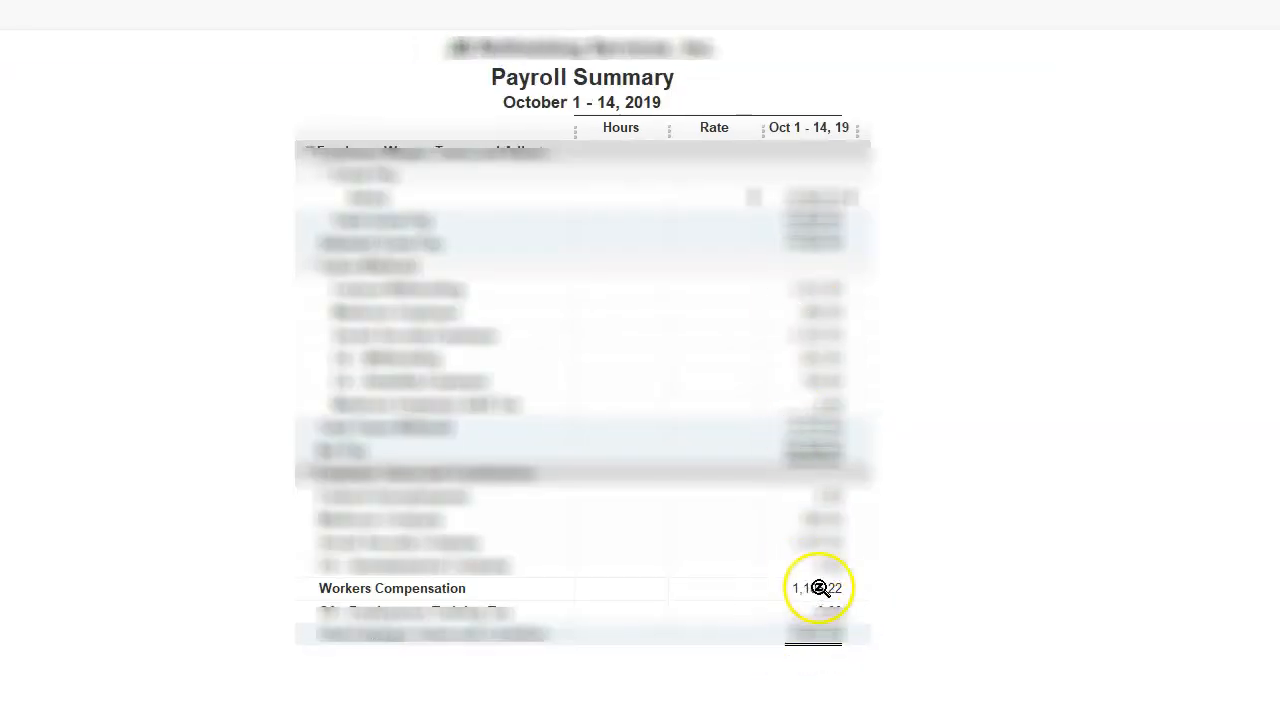
{"action": "mouse_move", "coordinate": [858, 578]}
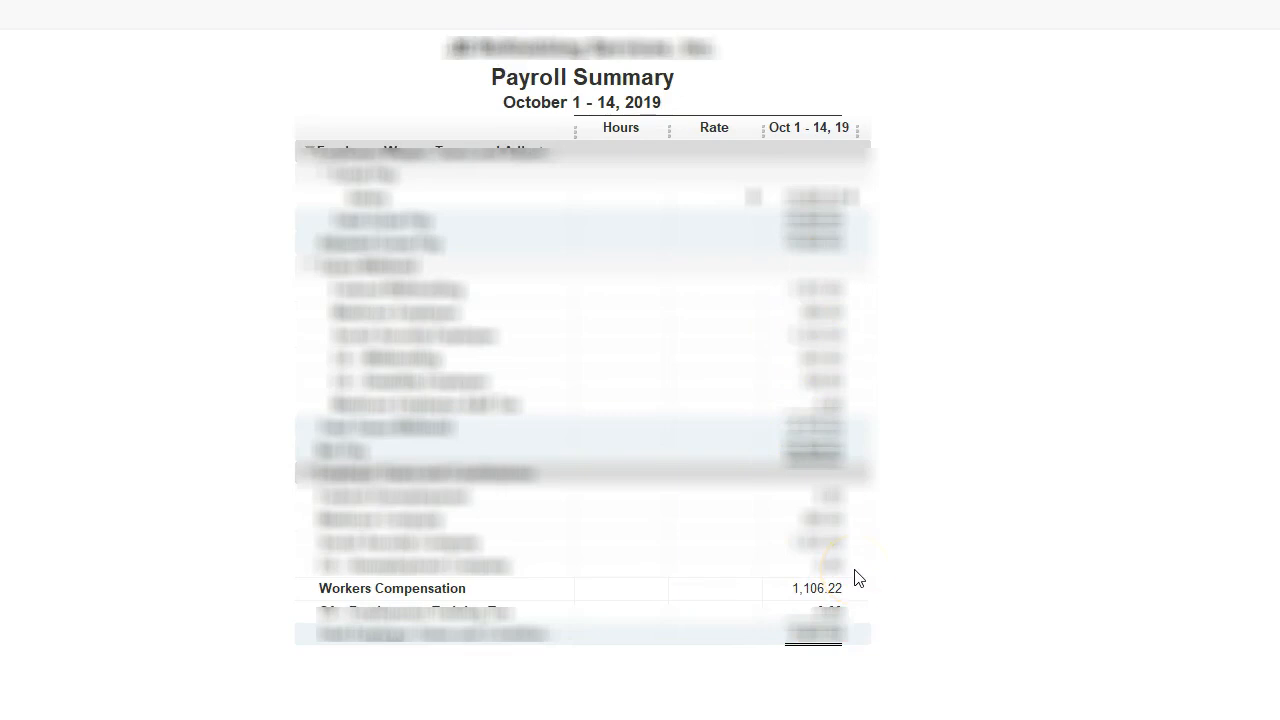